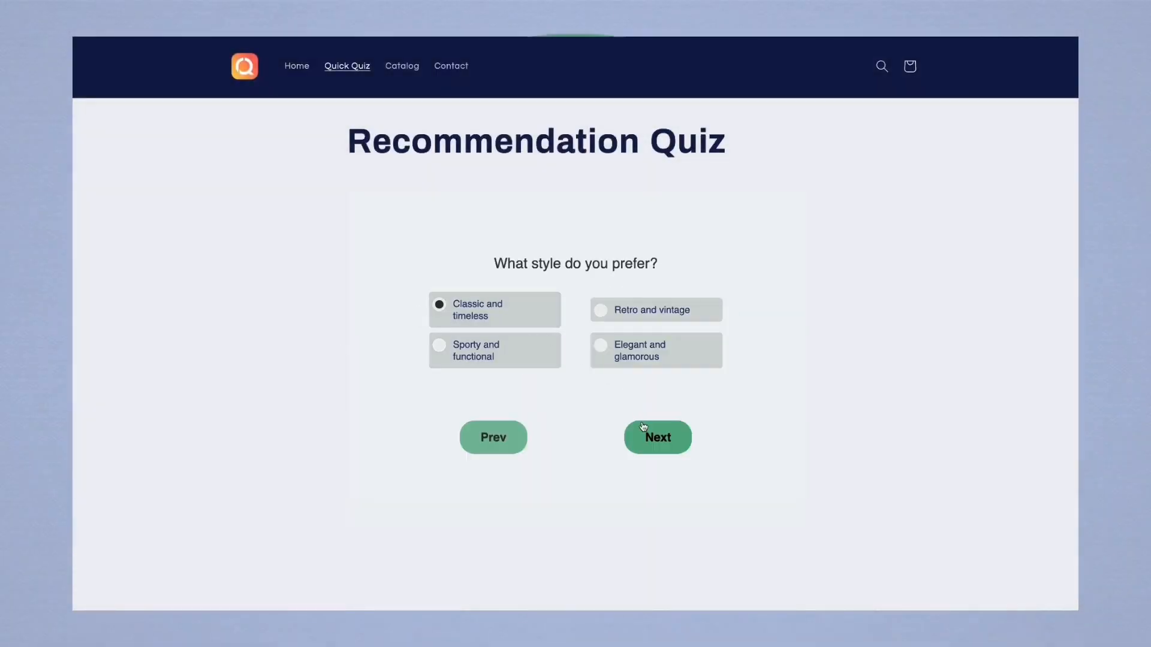
Step: Answer and submit the sample Recomma storefront quizzes, picking Lightweight as an important feature
left_click(657, 437)
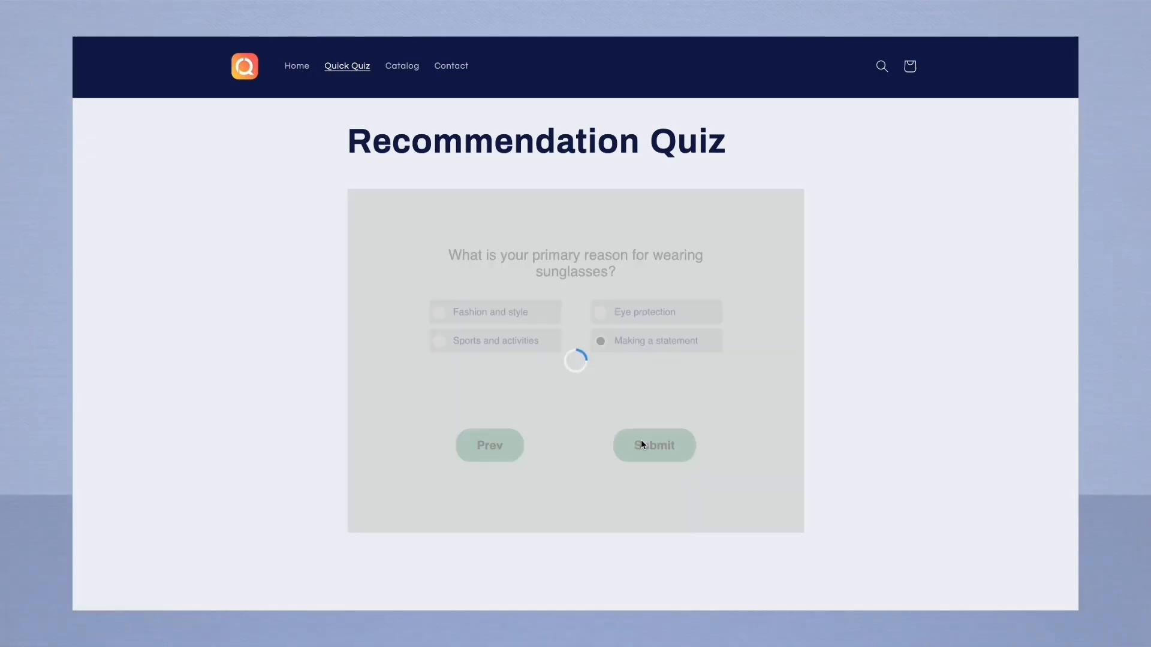
left_click(654, 445)
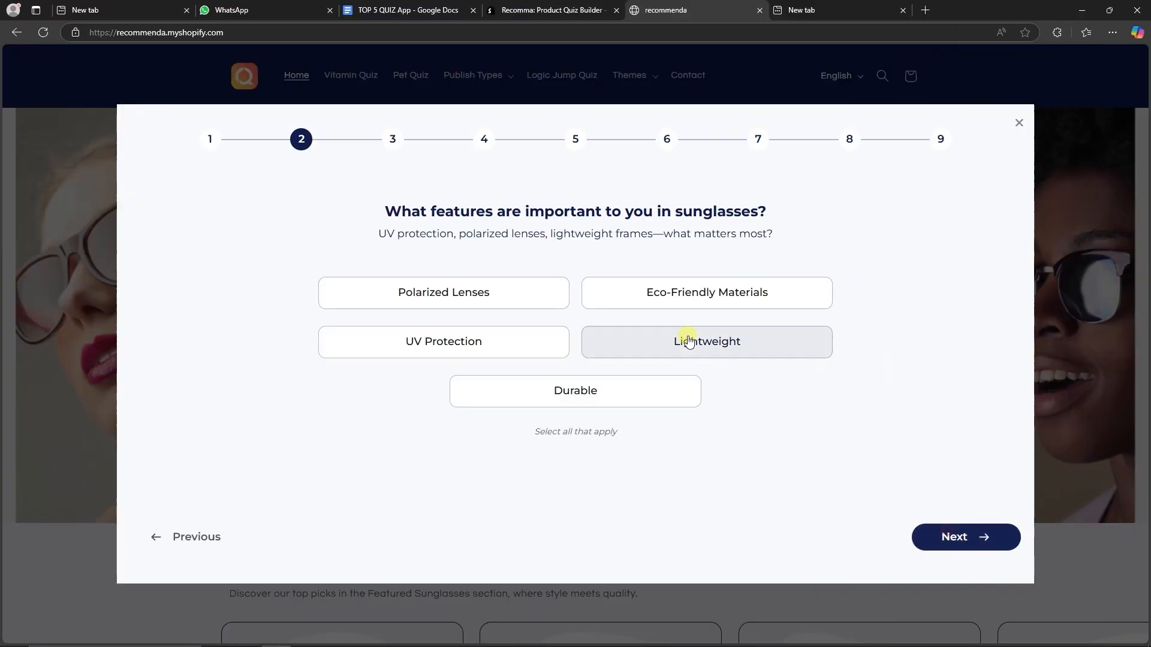
left_click(966, 537)
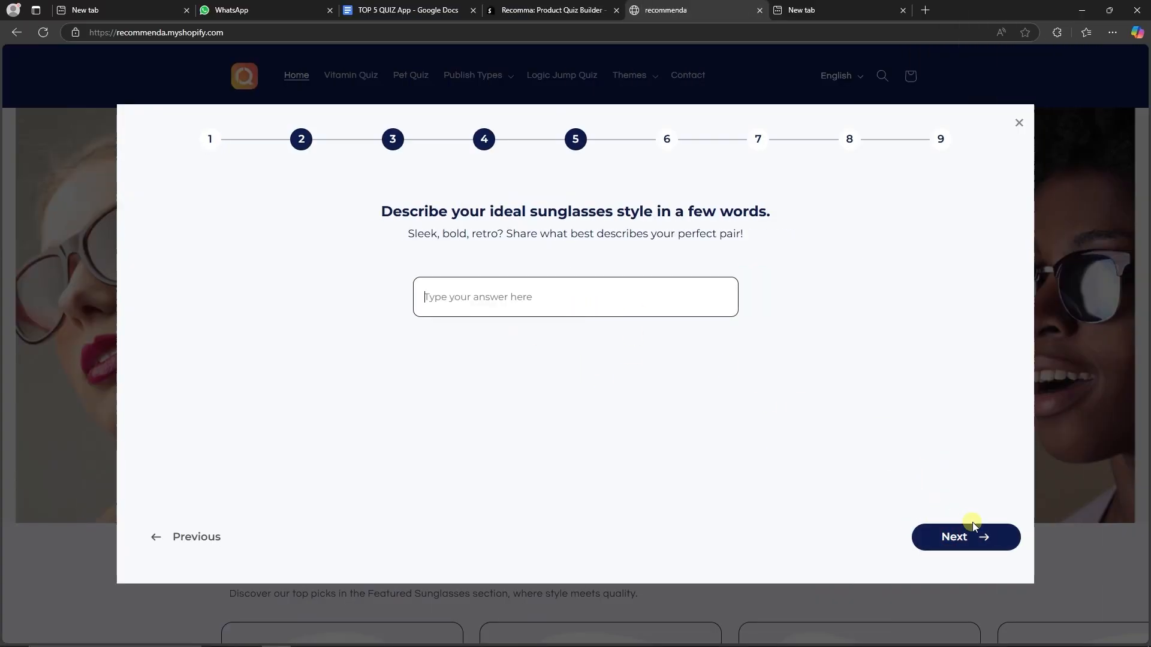
left_click(965, 537)
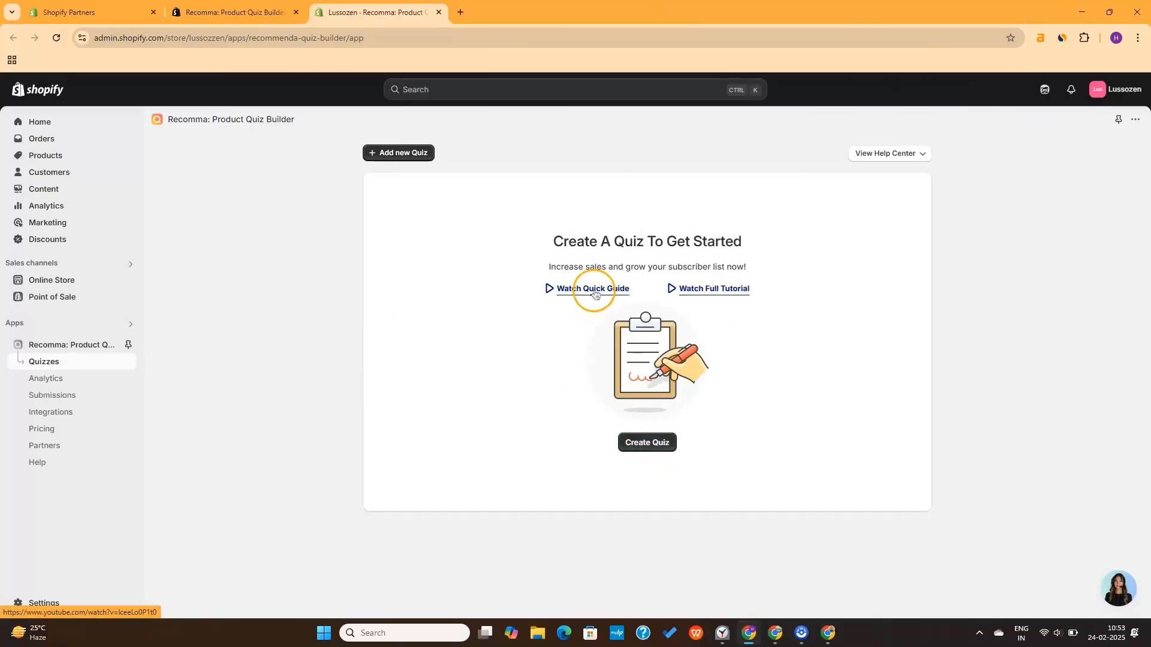
Step: Create and name a new eyeglass quiz, then add and open a second question
left_click(647, 442)
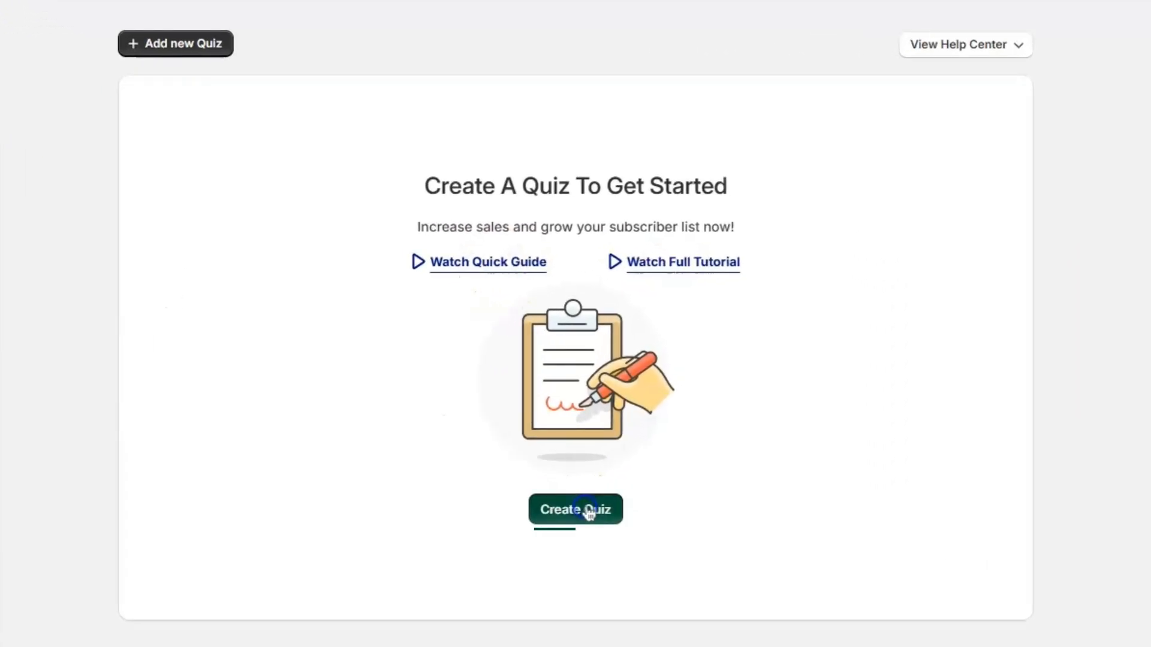
left_click(575, 510)
type("T")
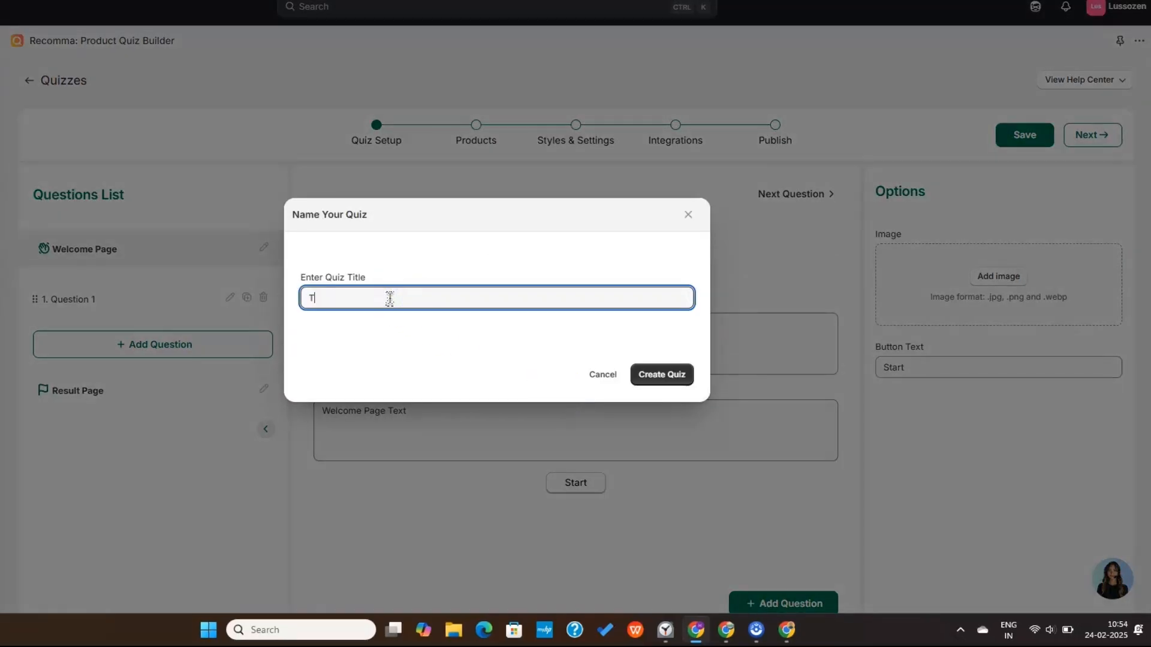
left_click(660, 374)
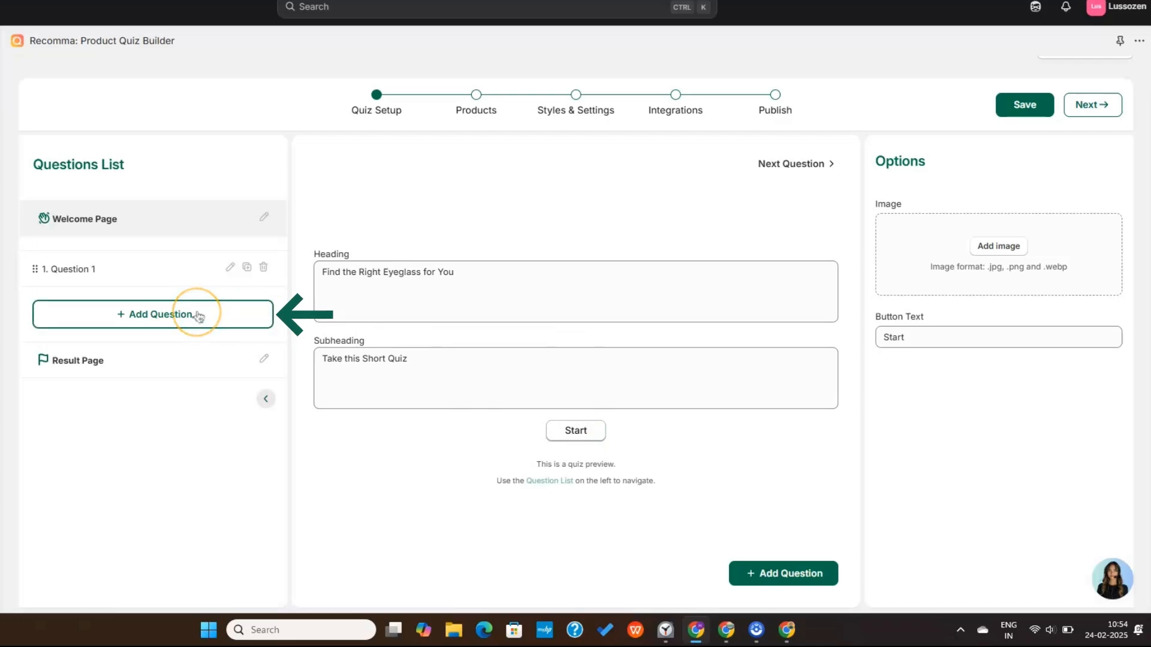
left_click(153, 314)
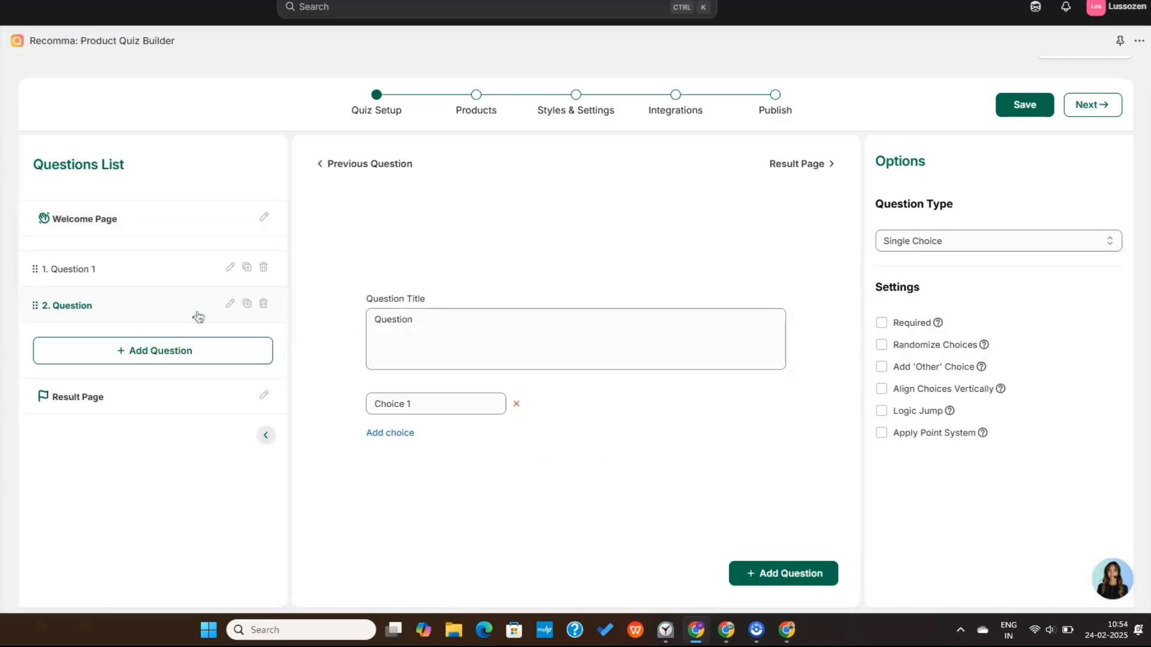
left_click(71, 268)
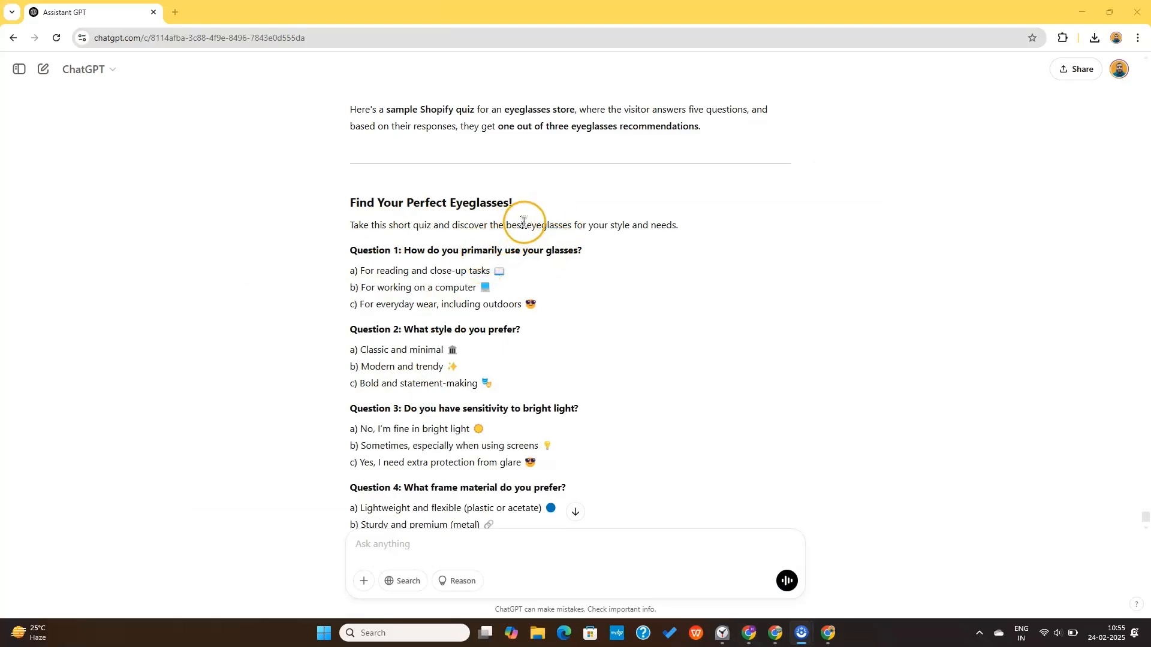
mouse_move(395, 221)
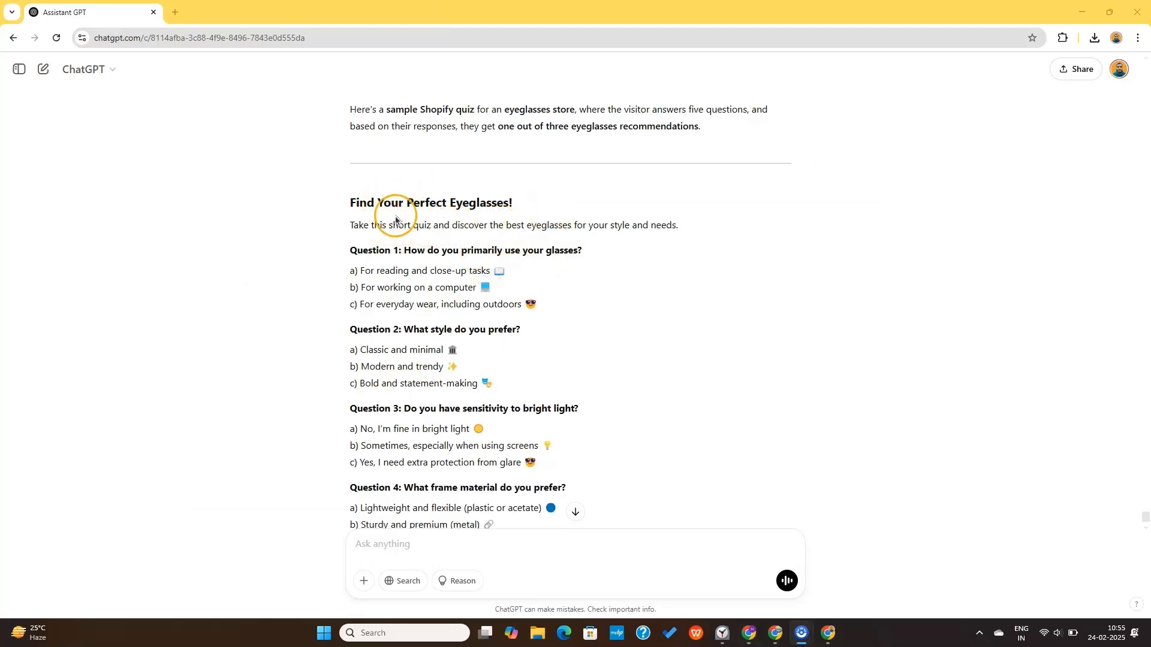
mouse_move(403, 265)
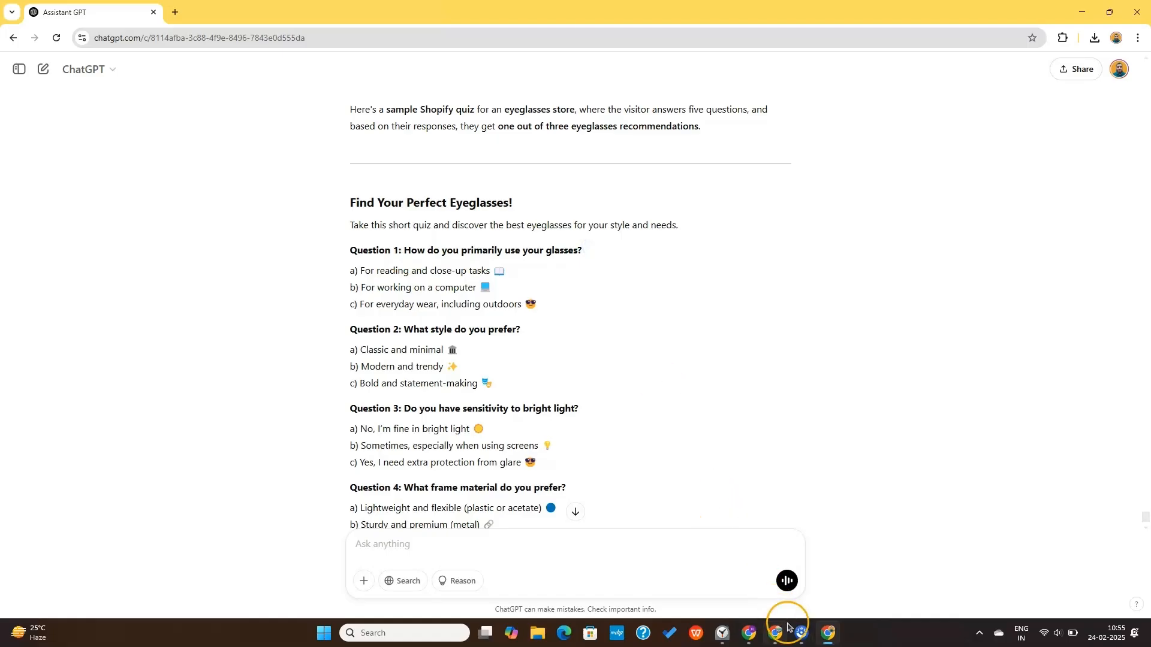
Step: Return from the ChatGPT eyeglasses quiz draft to the Recomma quiz builder window
left_click(775, 633)
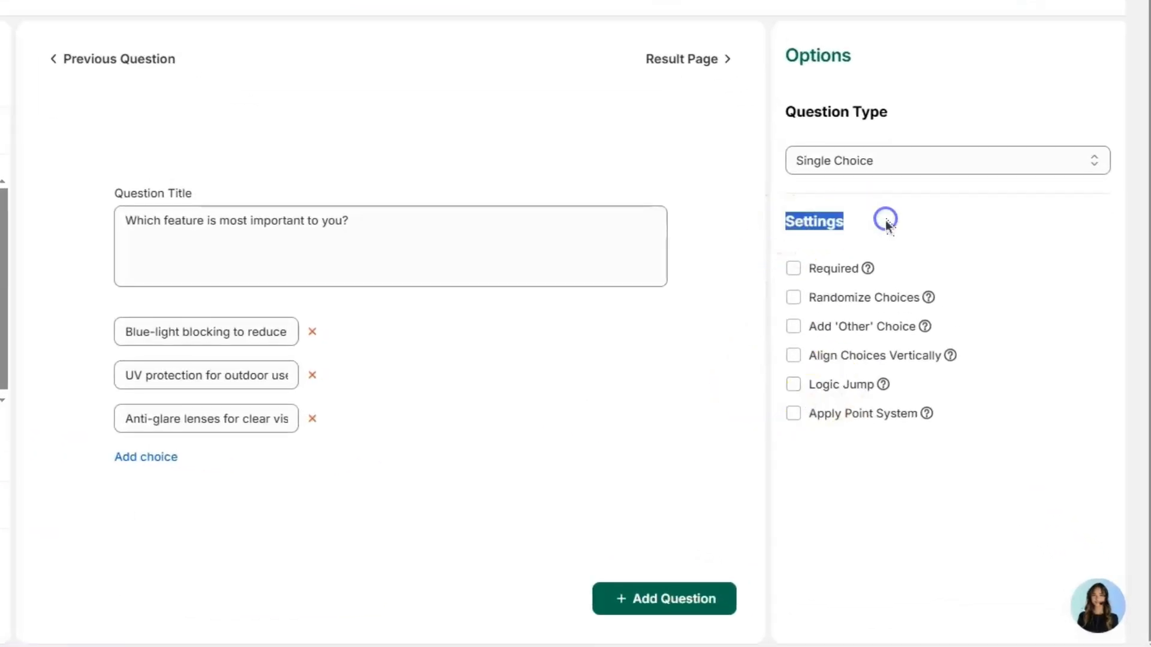
Step: Mark the feature question required with randomized choices, turning Logic Jump on then off
left_click(792, 268)
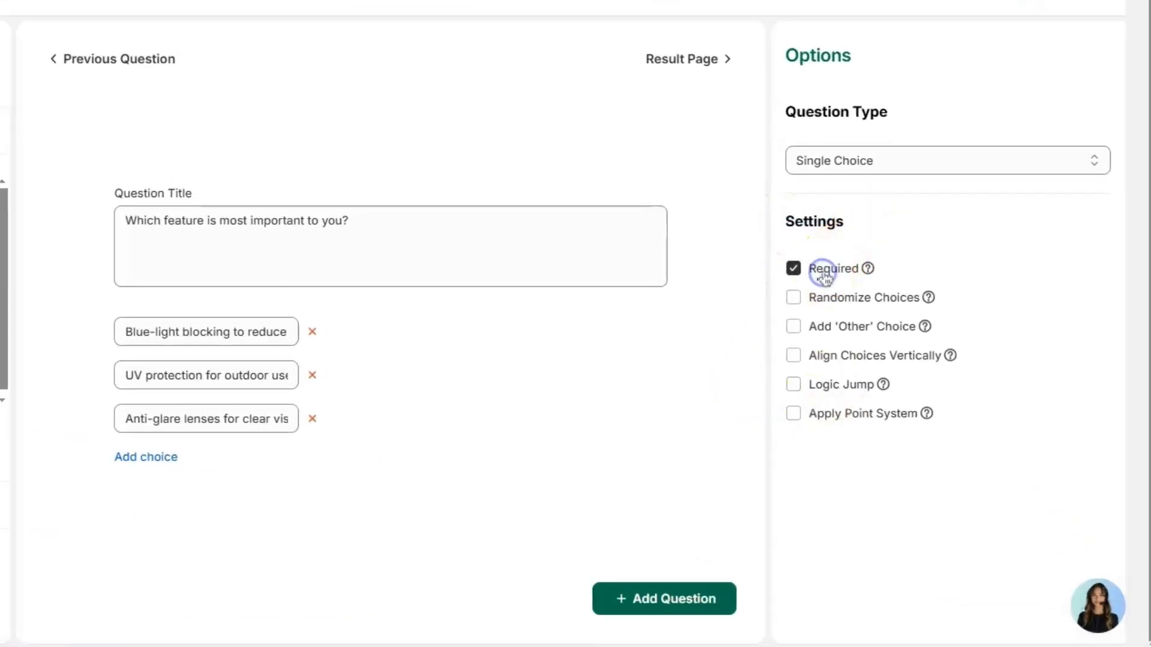
left_click(794, 297)
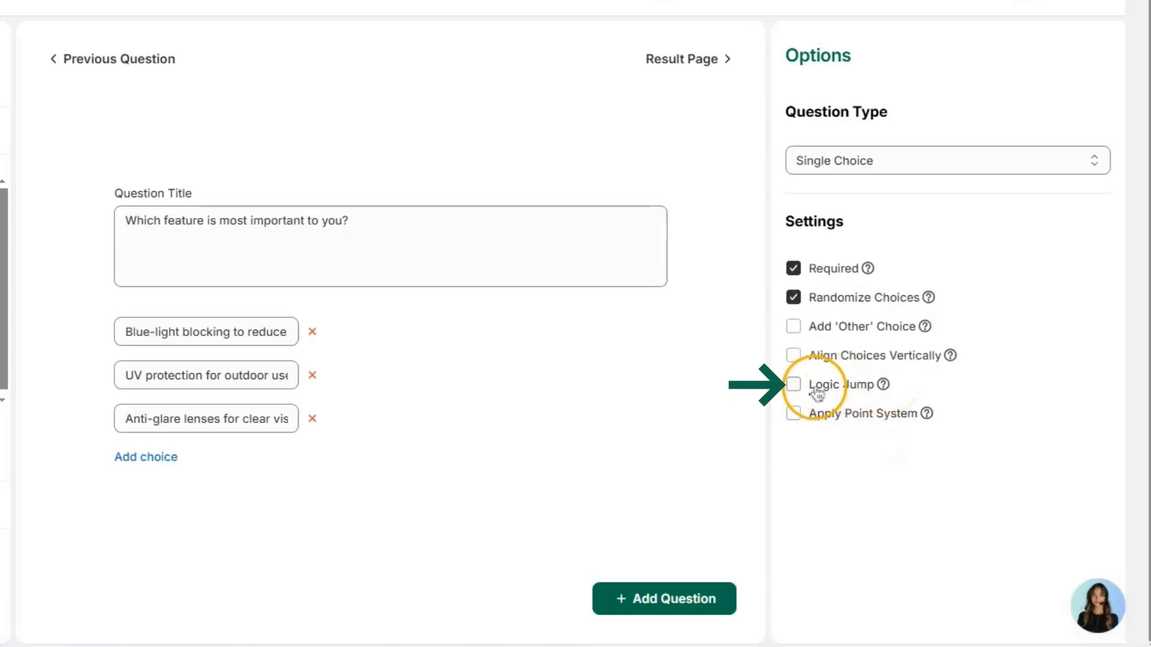
left_click(794, 385)
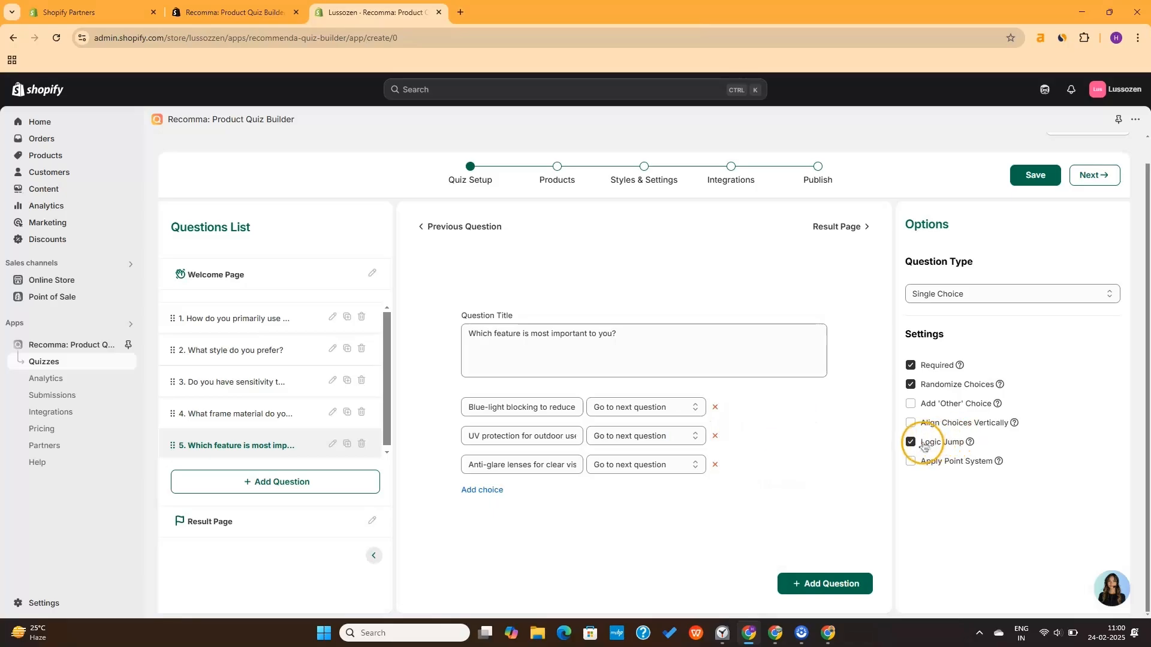
left_click(910, 442)
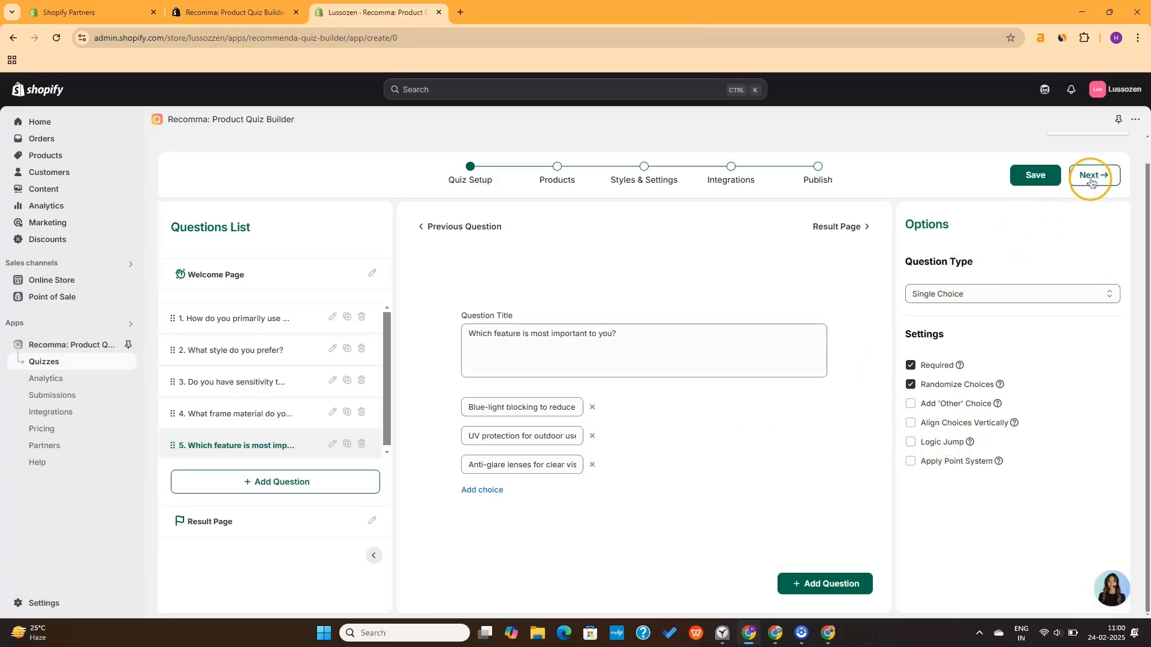
Step: Move through product matching to Styles & Settings and enable autonext
left_click(1092, 179)
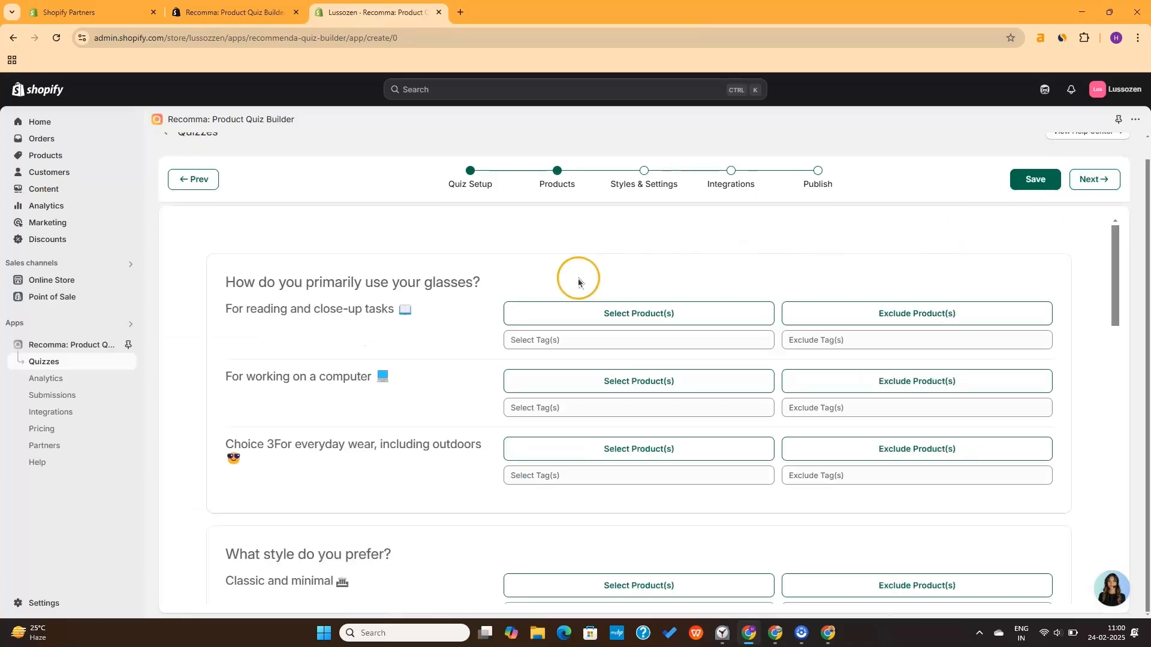
scroll("down", 3)
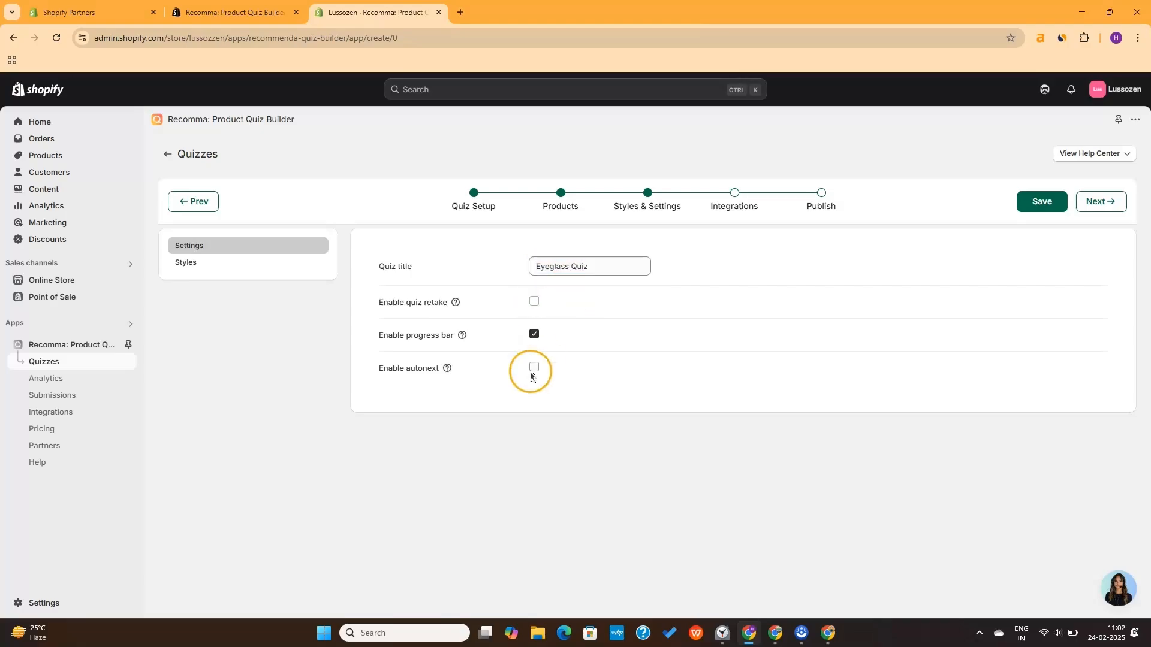
left_click(732, 207)
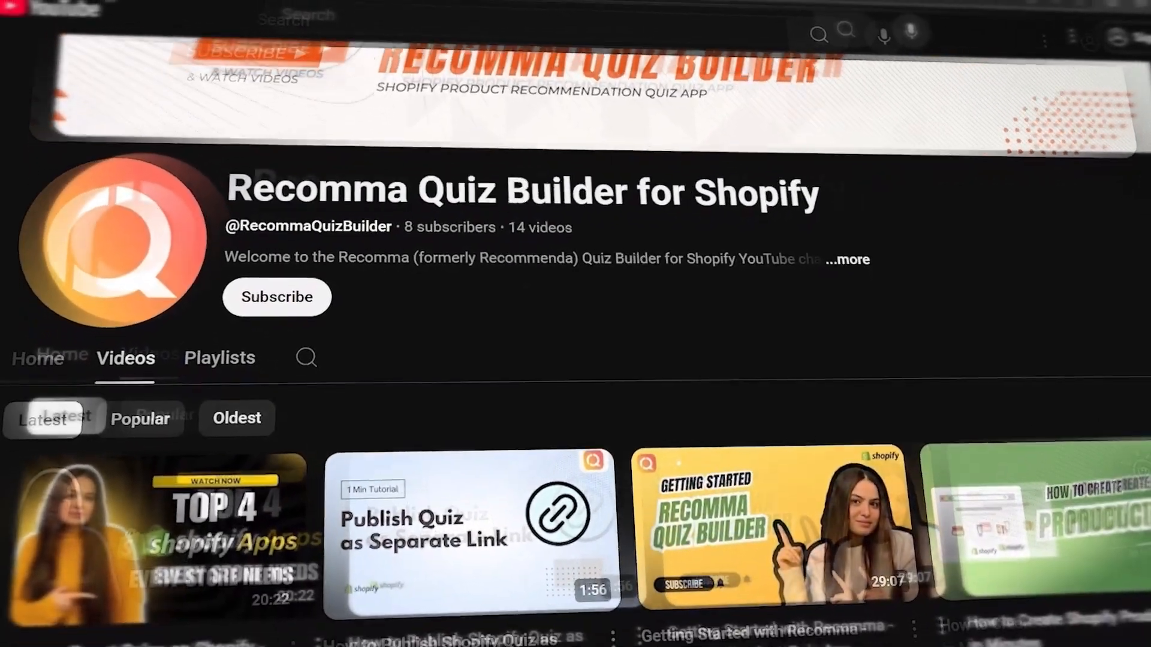
Step: Scroll through the Recomma Quiz Builder channel's tutorial videos
scroll("down", 3)
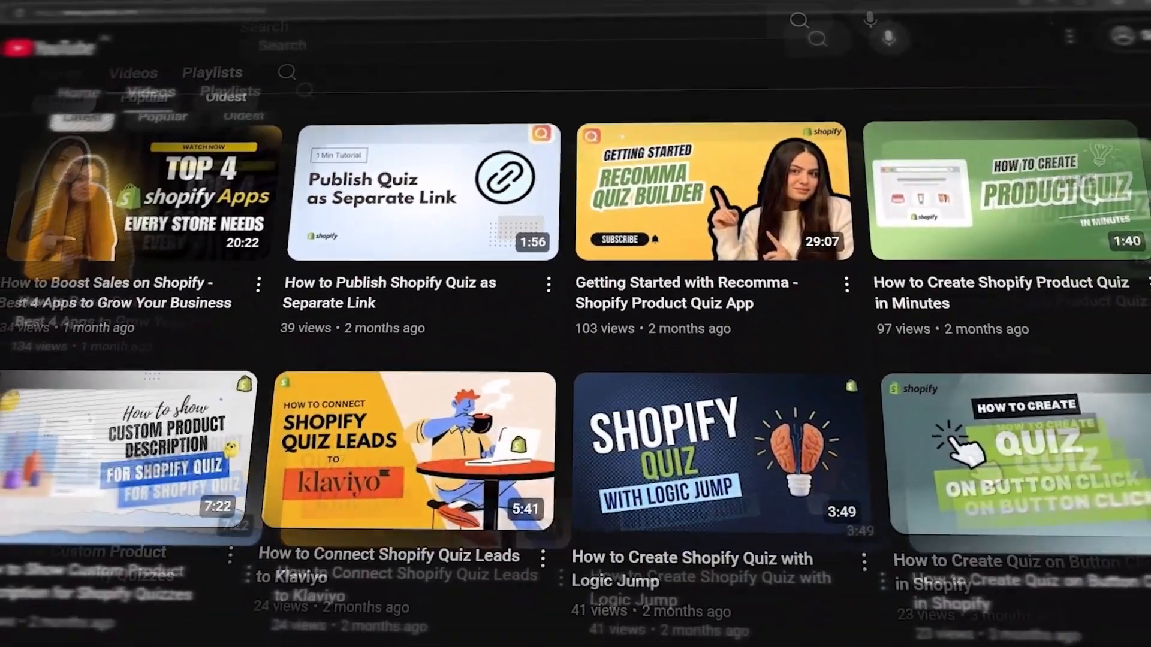
scroll("down", 3)
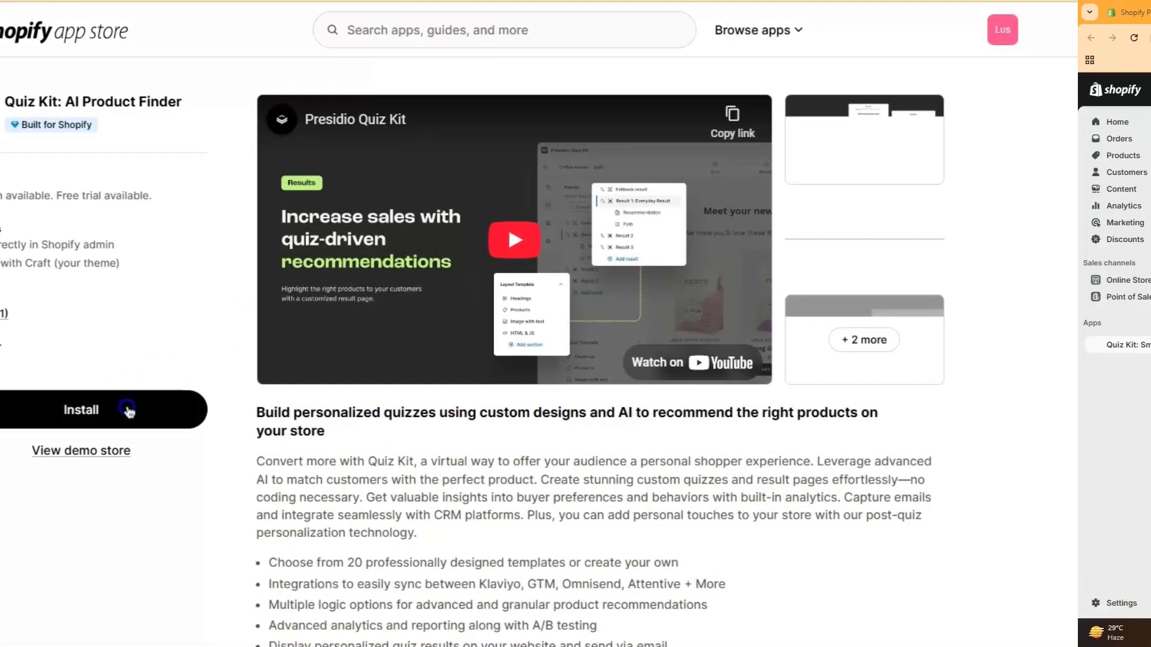
Step: Install Quiz Kit and save seven chosen products, including Born in a King Cake, as the quiz source
left_click(81, 409)
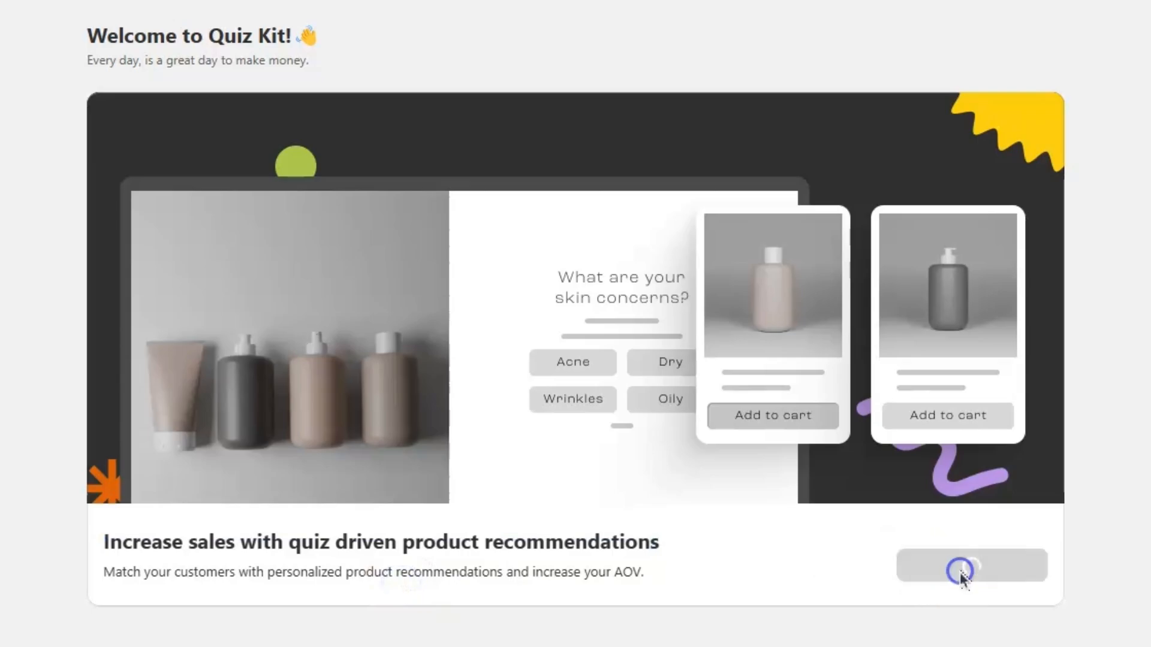
left_click(971, 566)
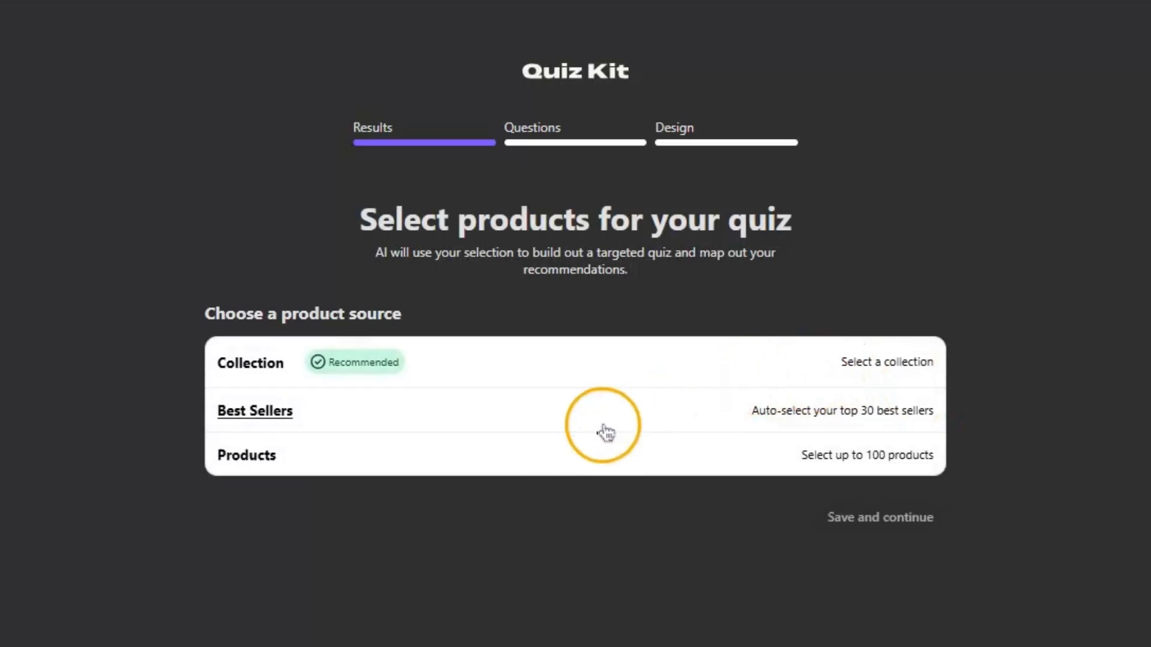
left_click(255, 410)
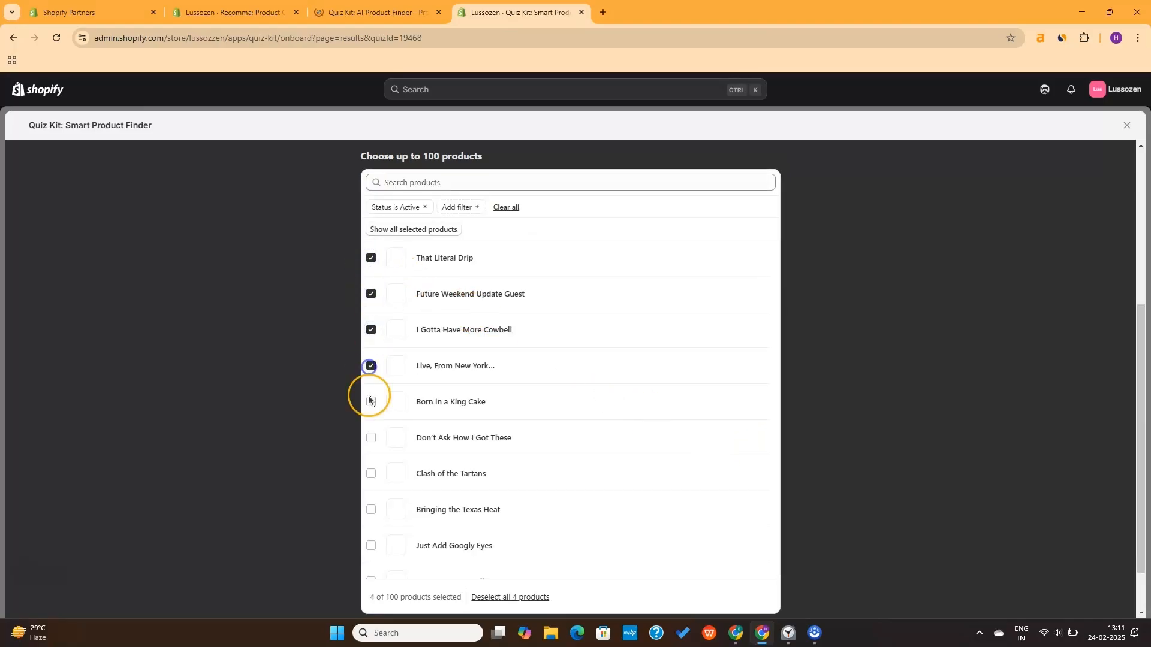
left_click(369, 401)
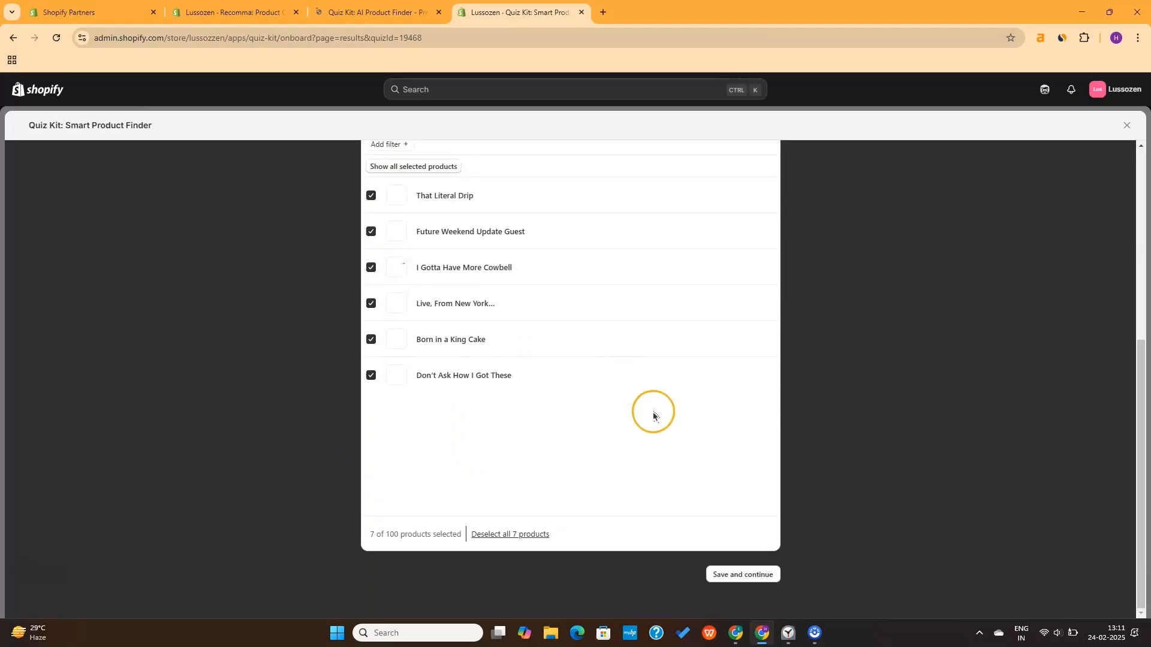
left_click(742, 574)
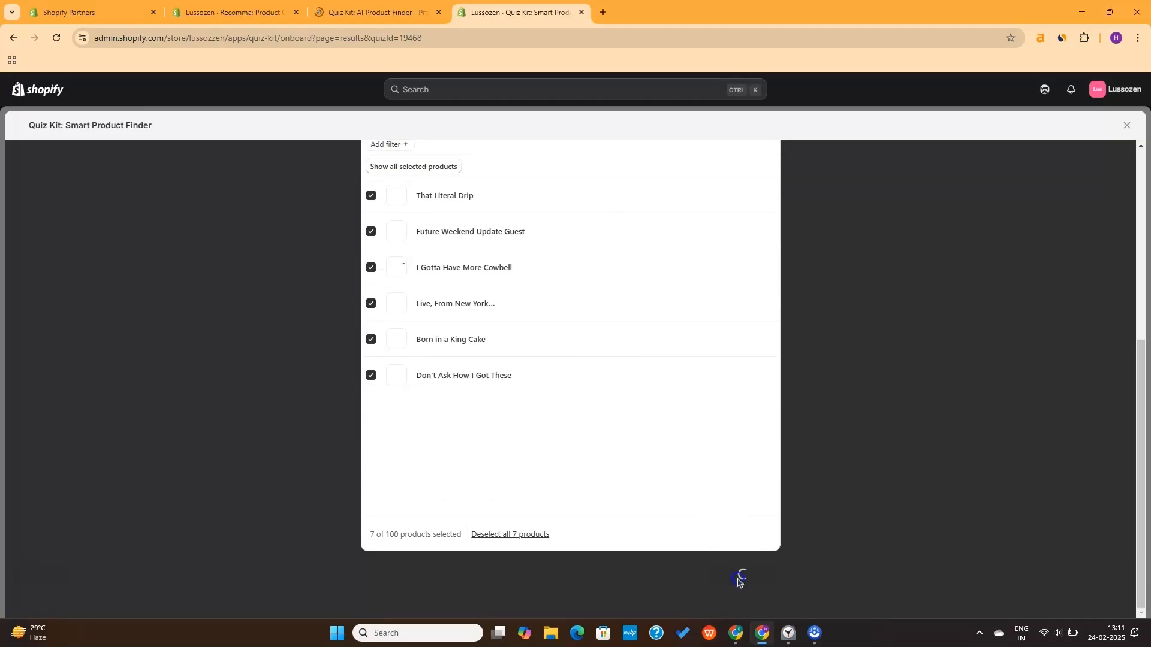
scroll("up", 3)
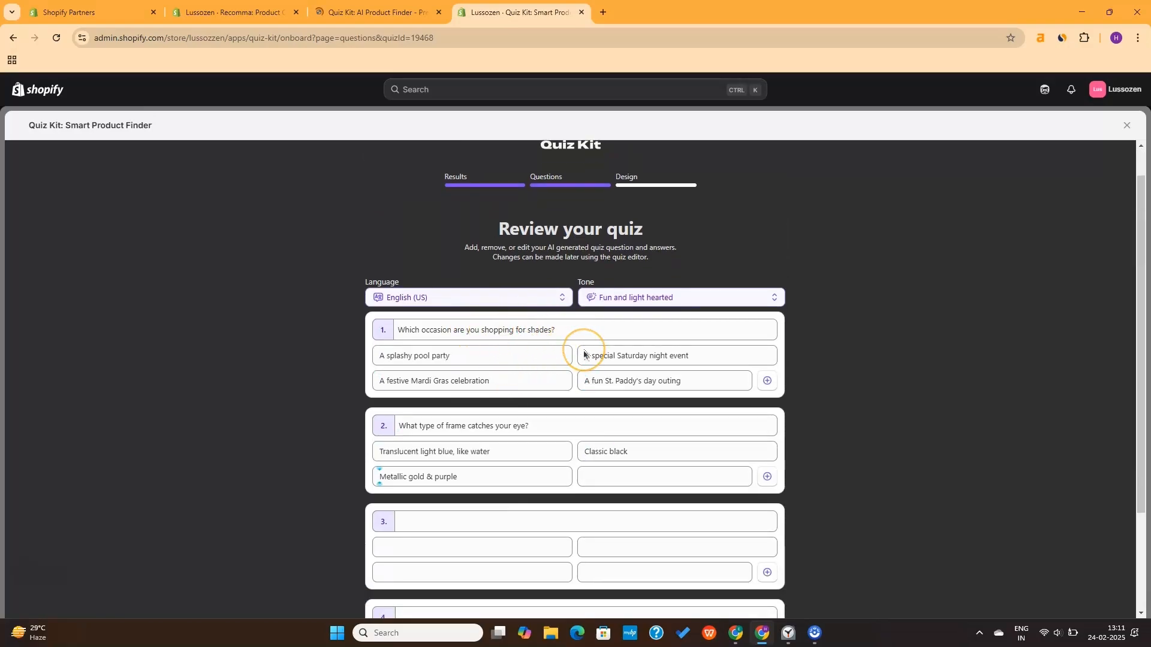
Step: Set the AI-generated sunglasses quiz tone to 'Fun and light hearted'
scroll("down", 3)
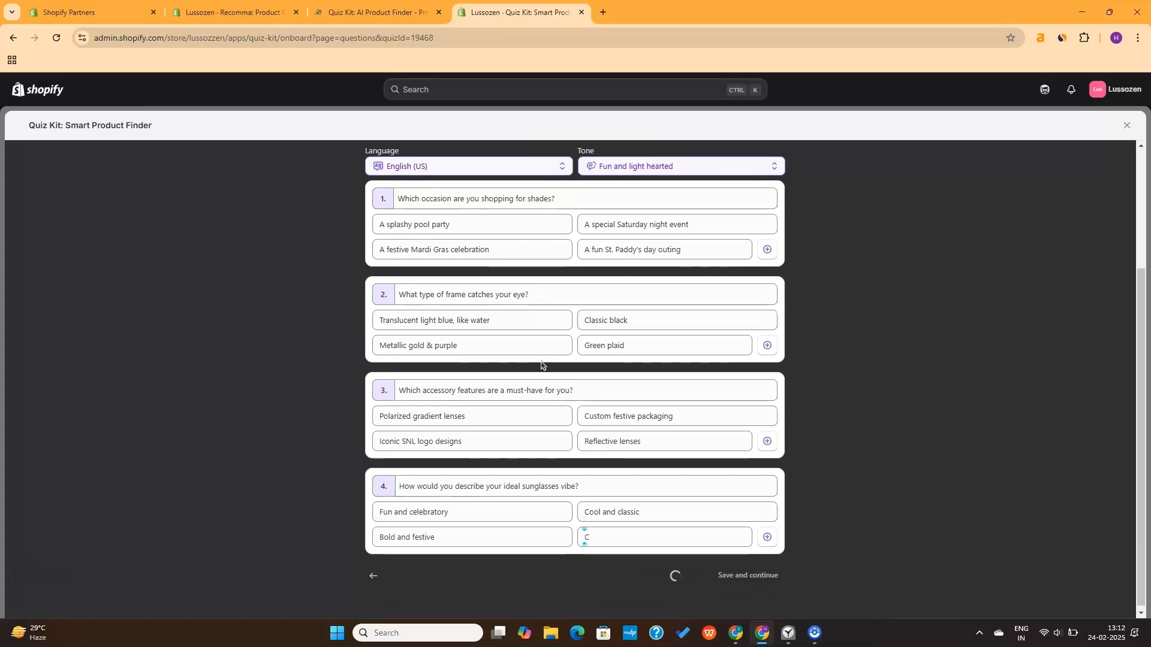
left_click(675, 252)
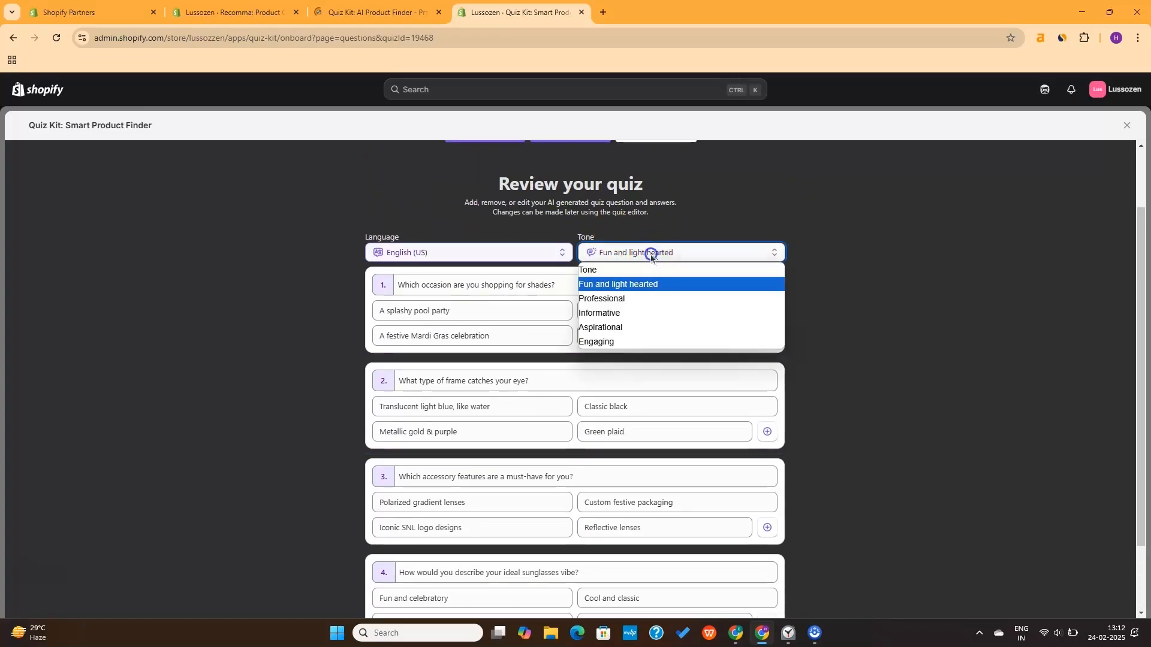
left_click(601, 298)
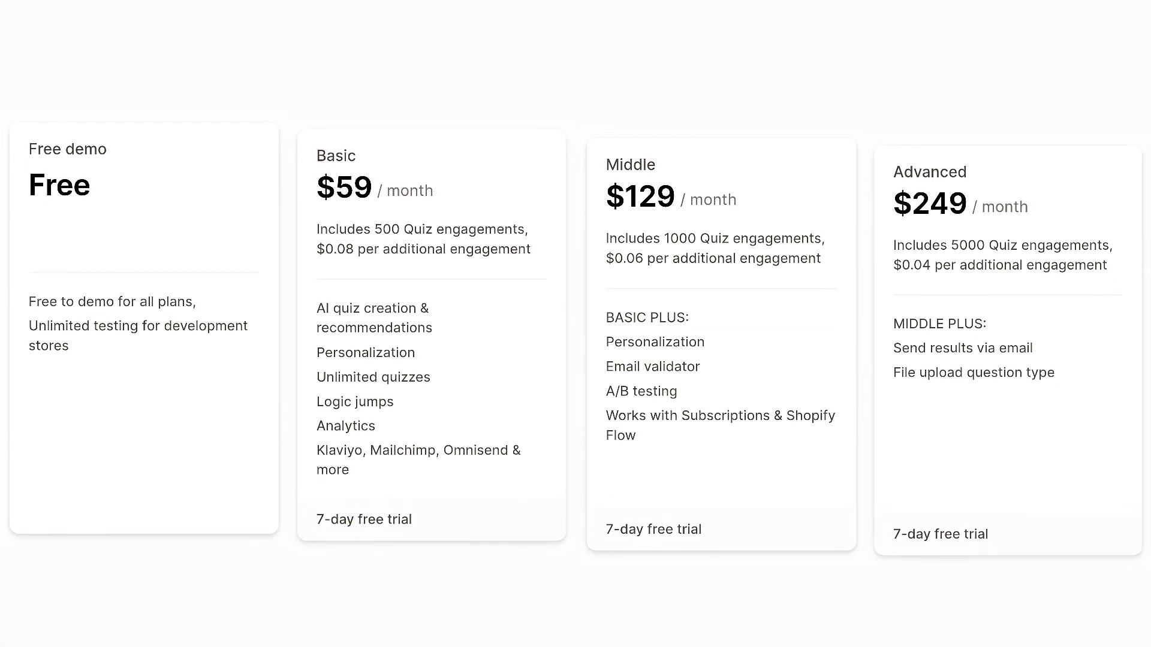
scroll("up", 3)
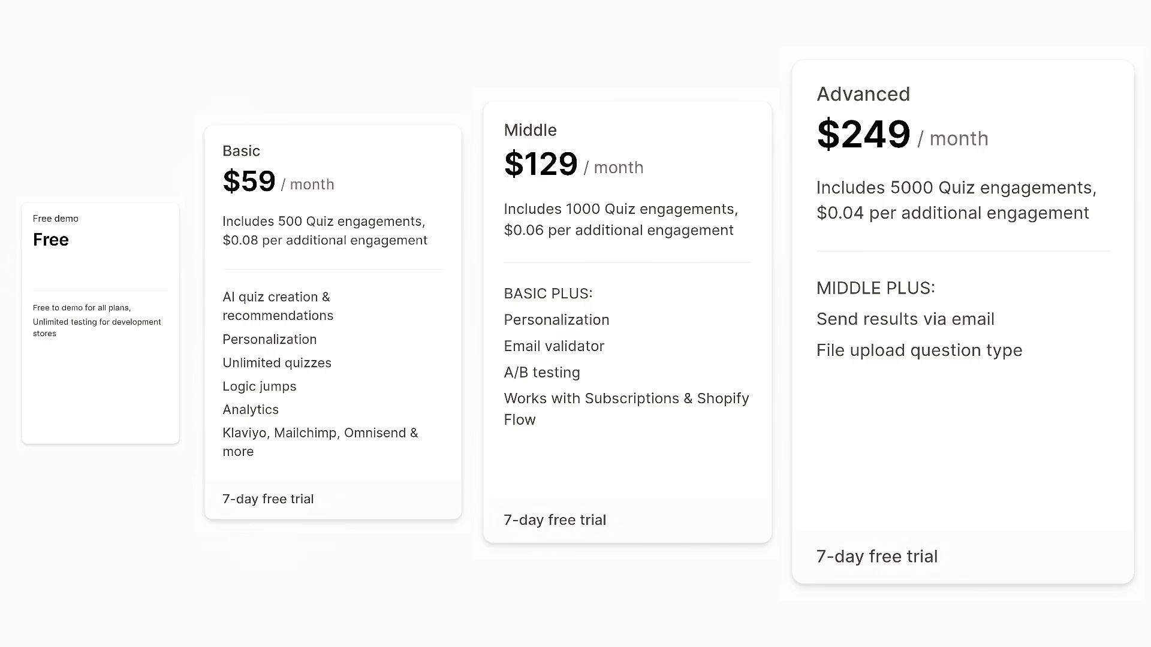
scroll("up", 3)
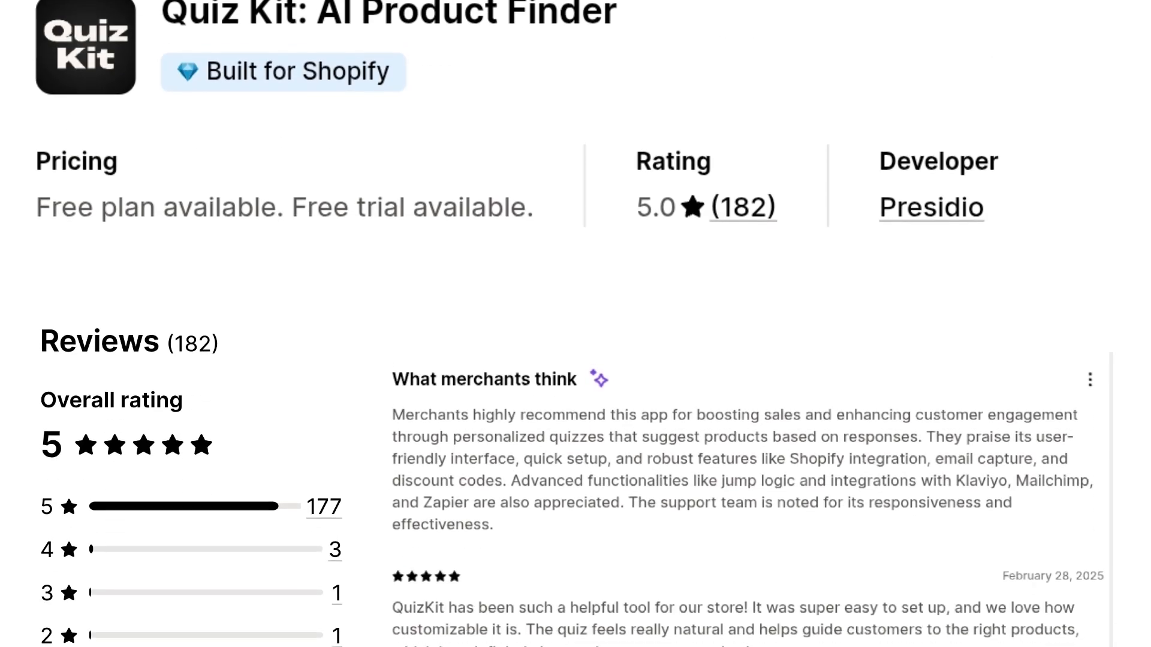
scroll("up", 3)
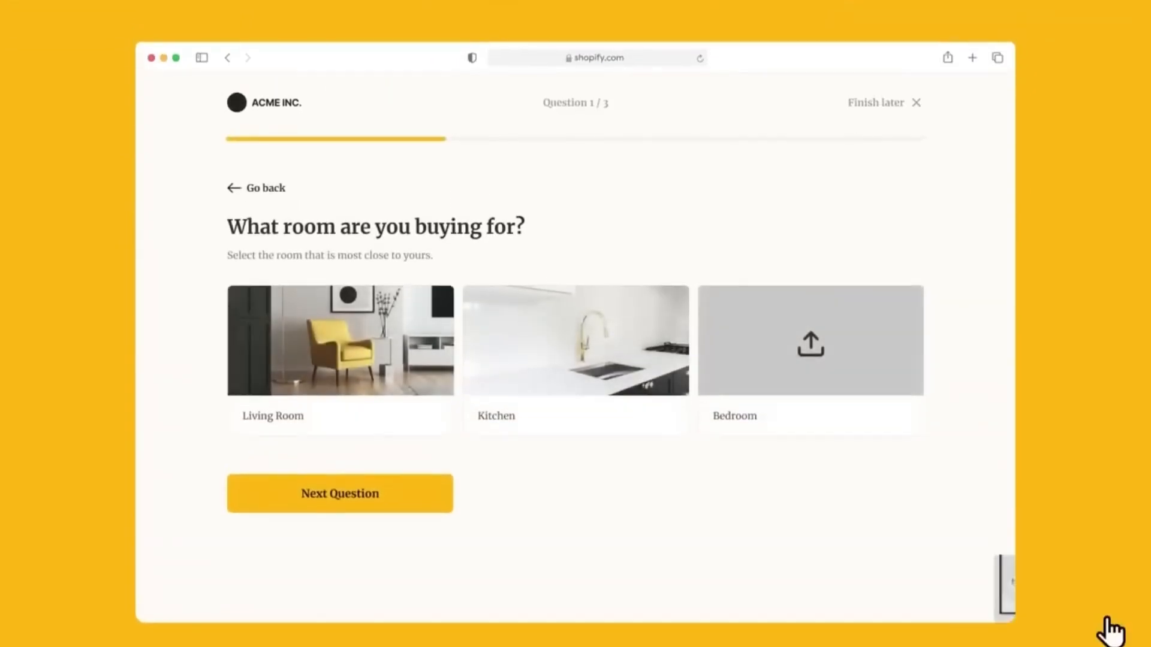
Step: Add 21 products to Lantern, describe the eyeglasses store, and pick the freelancer/developer role
left_click(340, 494)
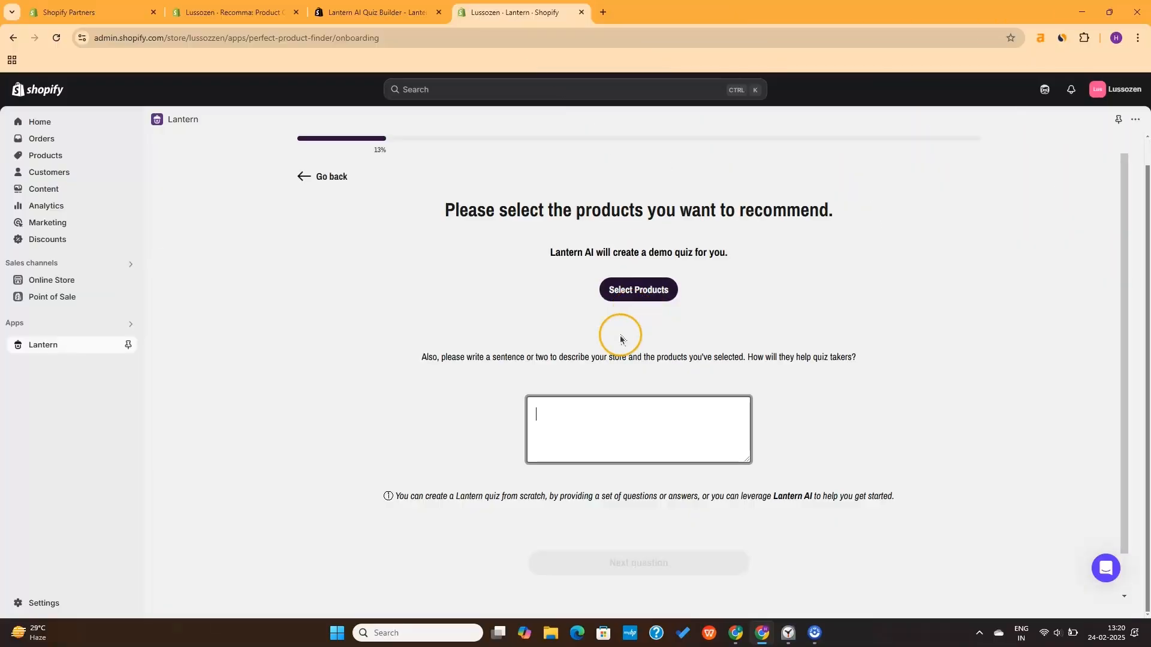
left_click(638, 289)
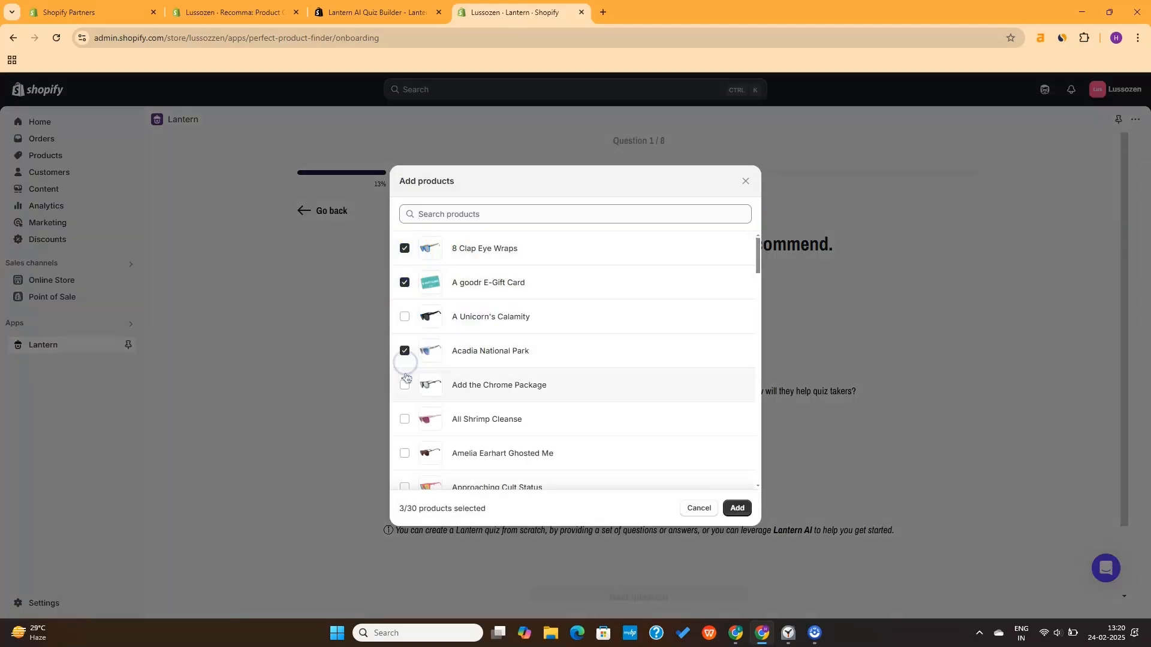
scroll("down", 3)
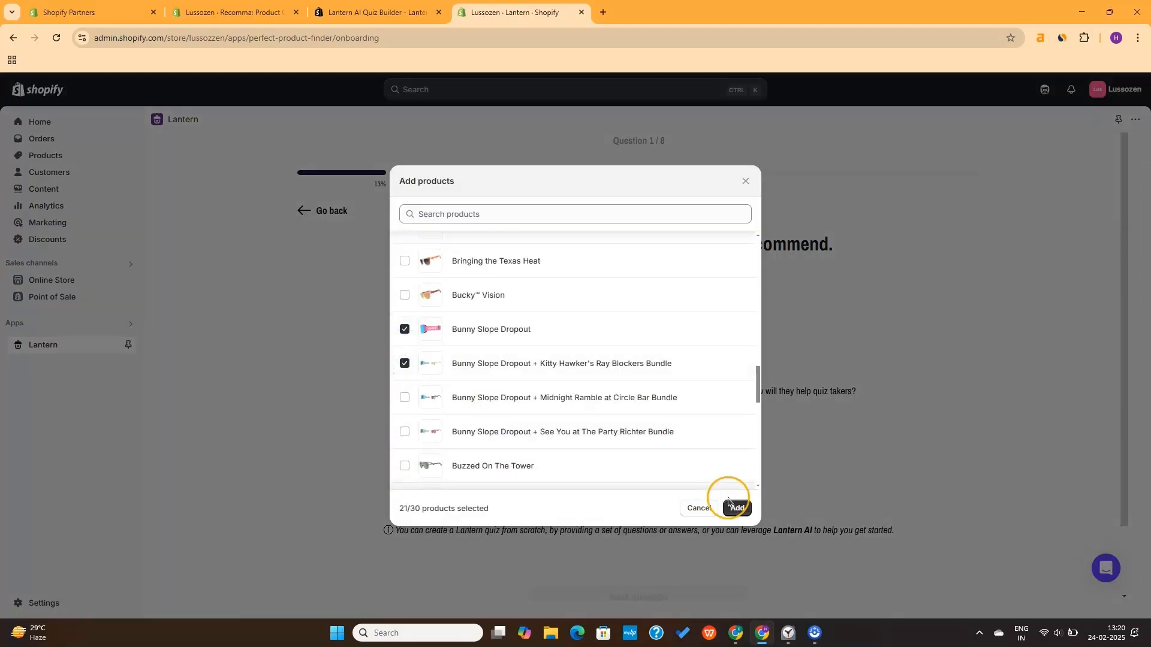
left_click(736, 507)
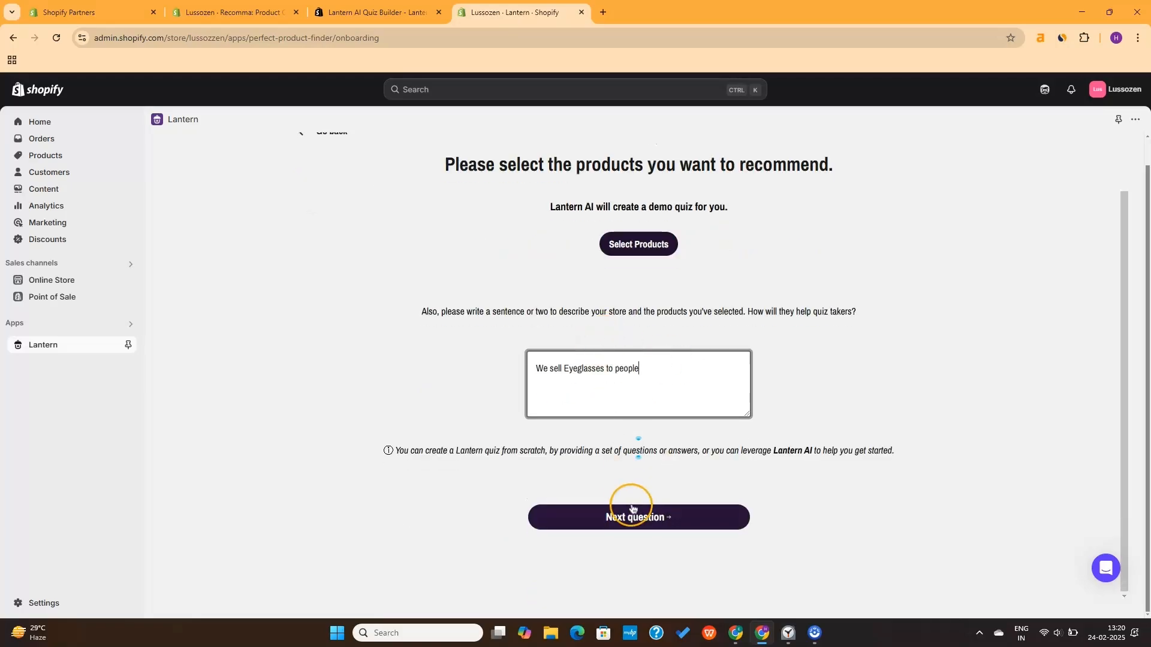
left_click(637, 517)
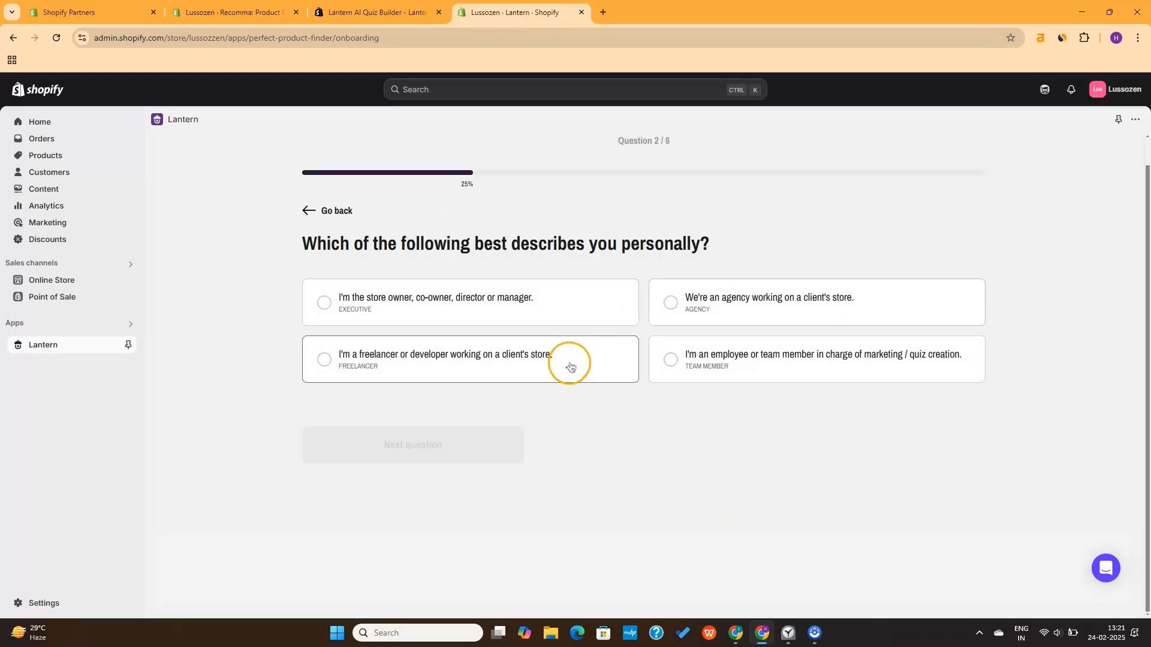
left_click(324, 360)
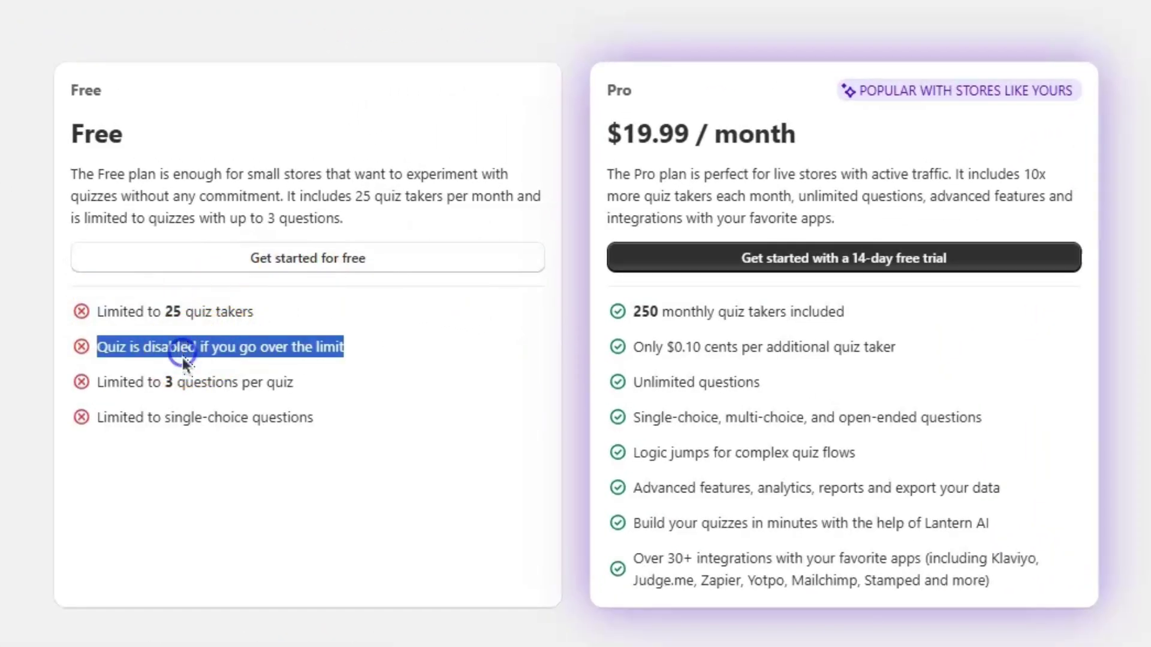
mouse_move(233, 382)
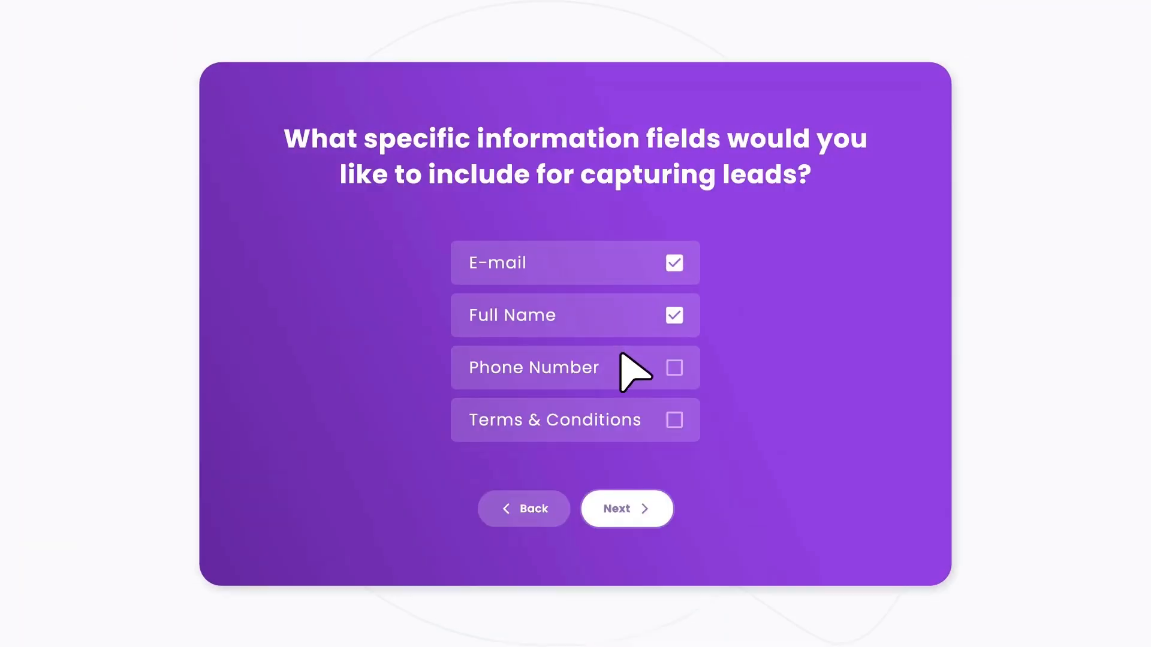
left_click(626, 509)
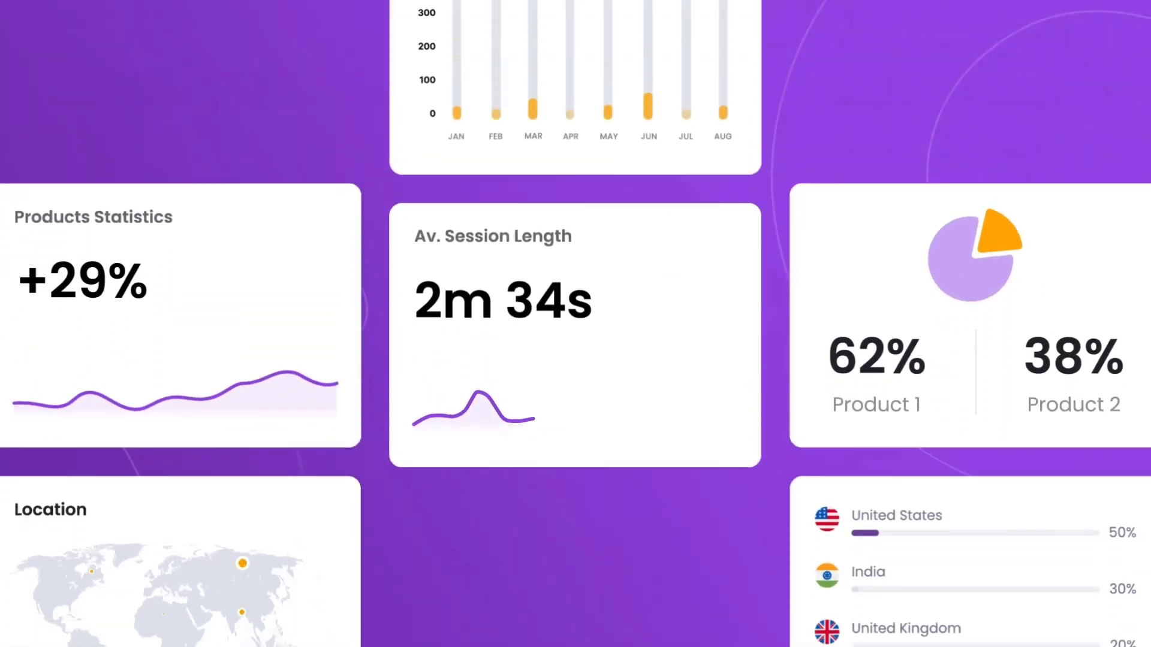
scroll("down", 3)
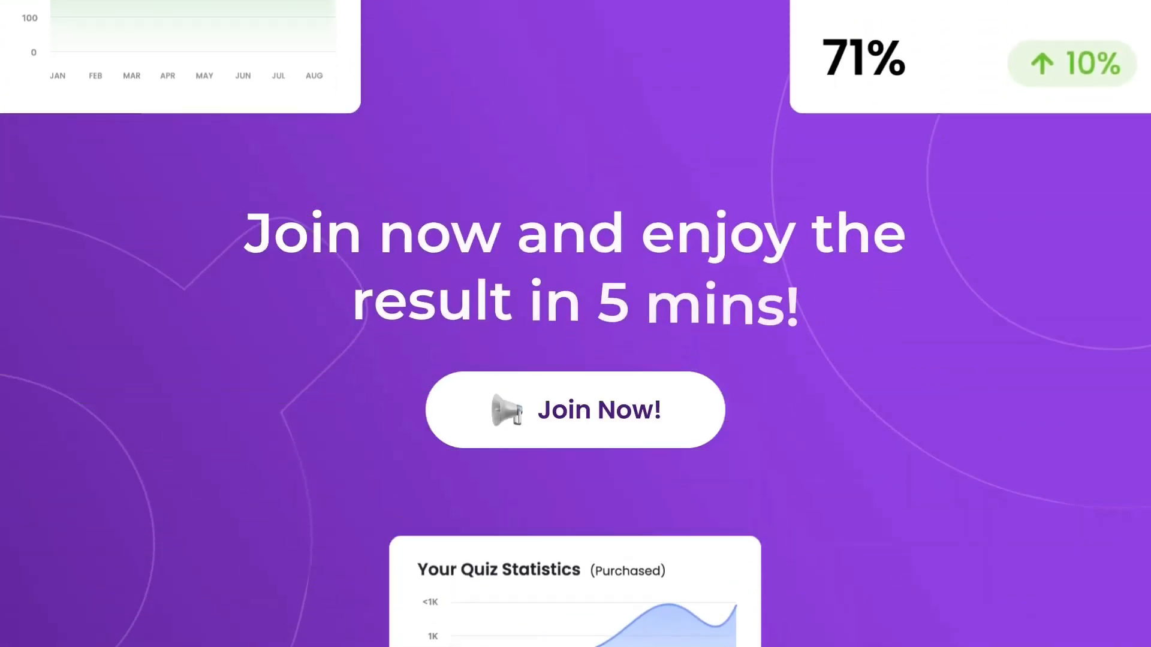
scroll("down", 3)
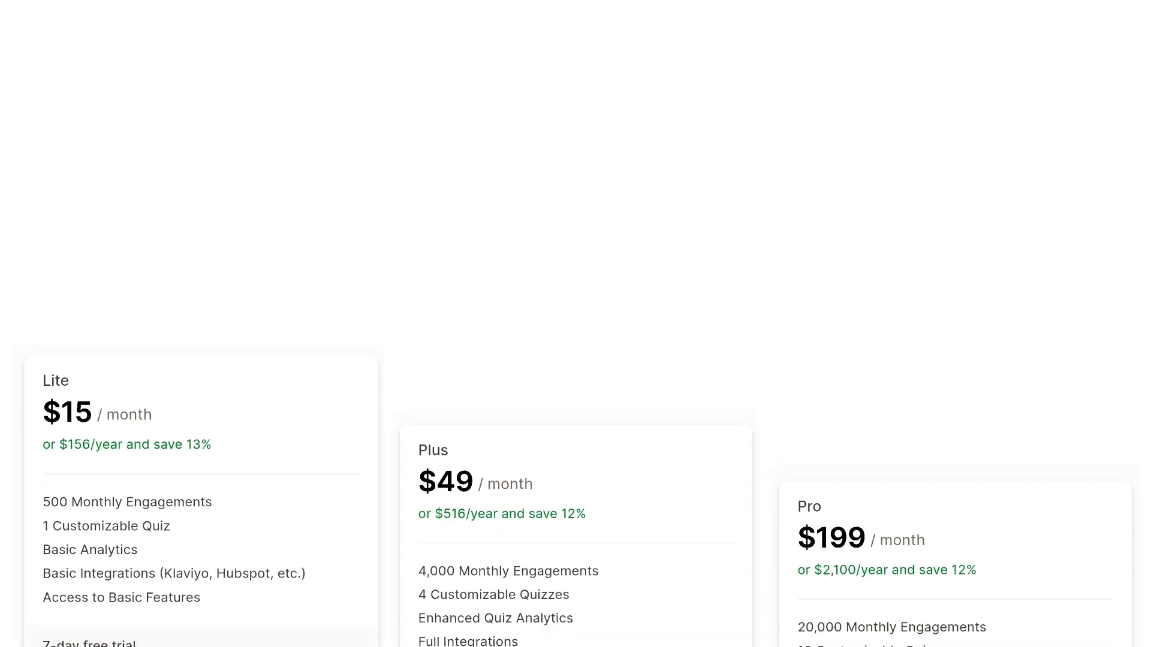
scroll("up", 3)
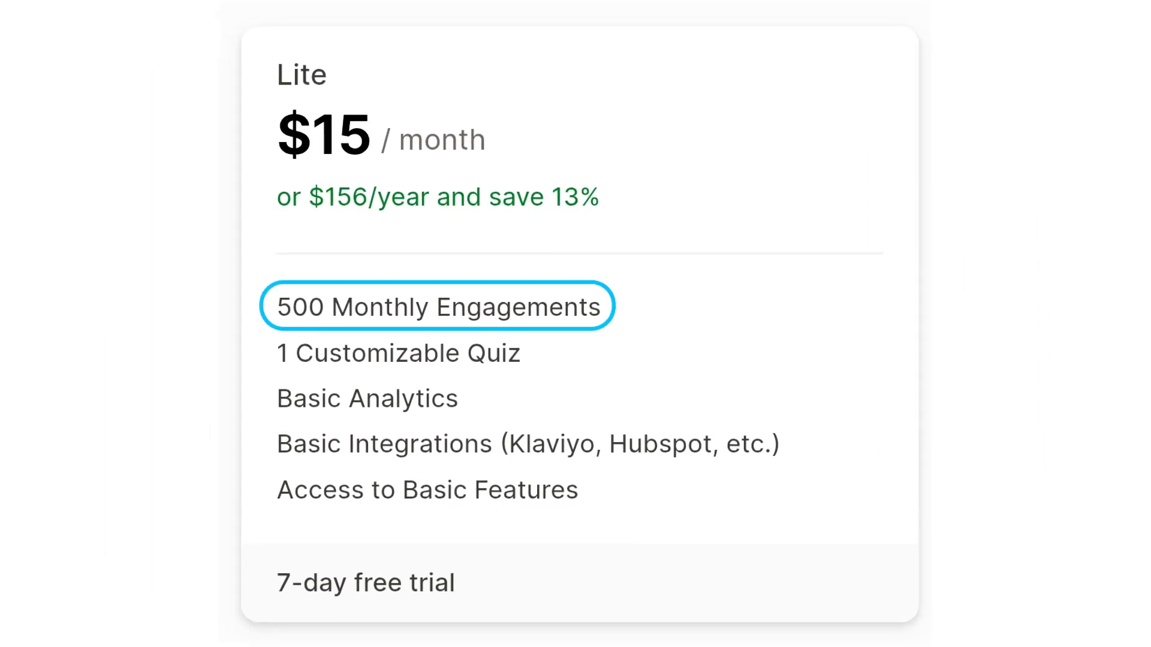
left_click(367, 399)
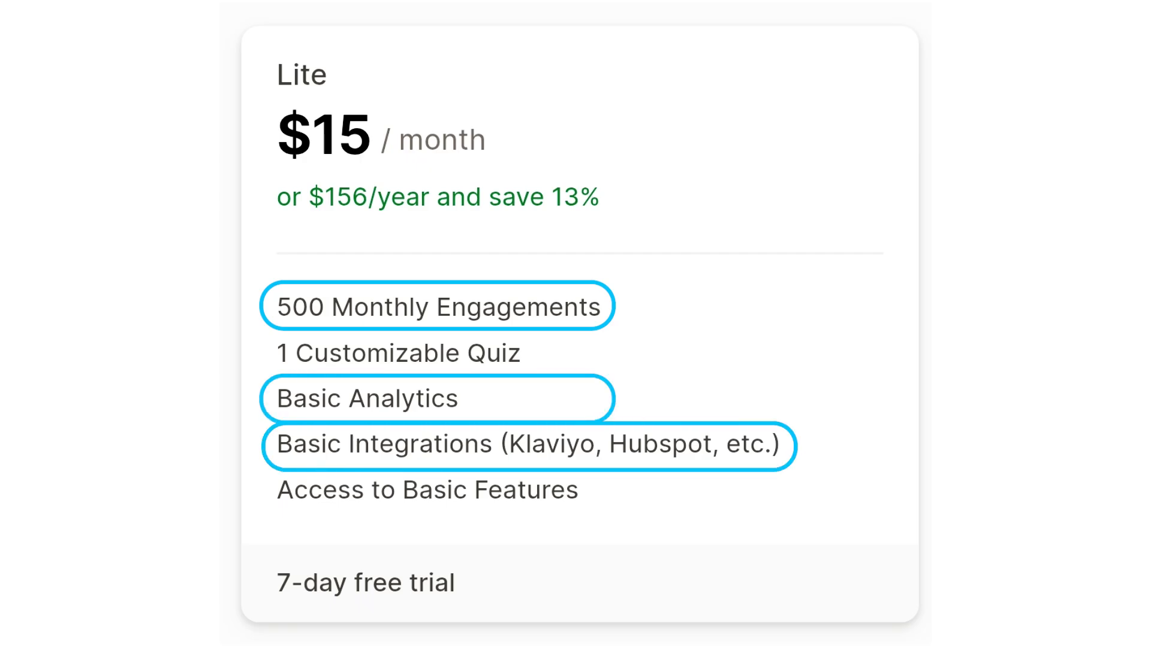
scroll("right", 3)
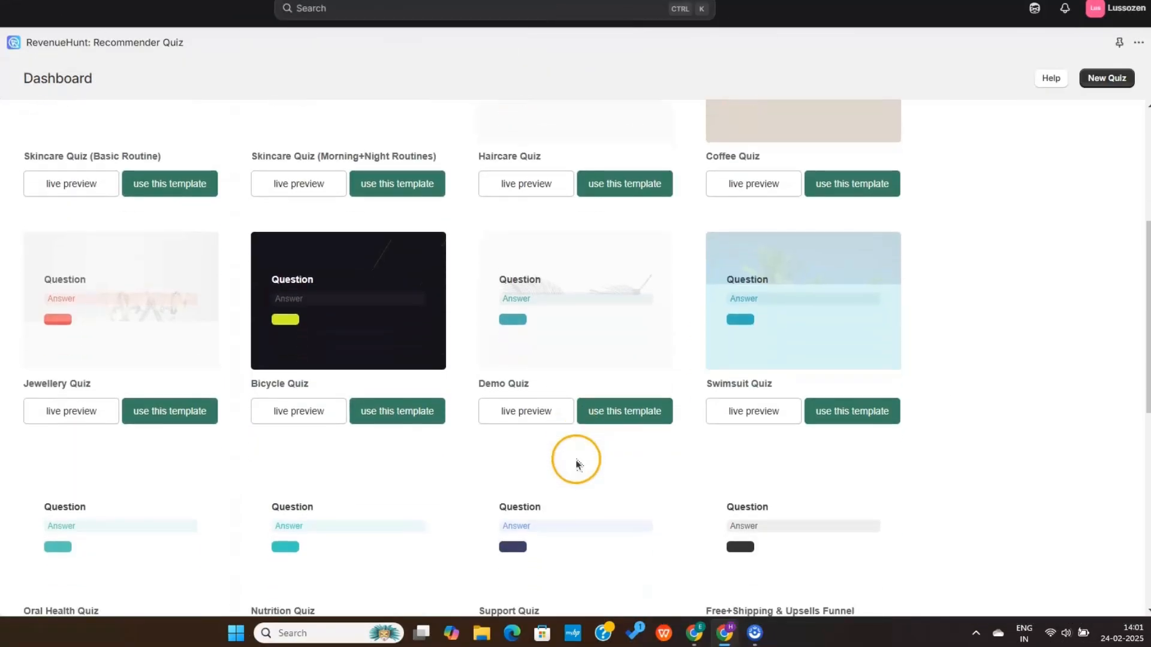
Step: Open the Haircare Quiz template's live preview in a new tab
scroll("down", 3)
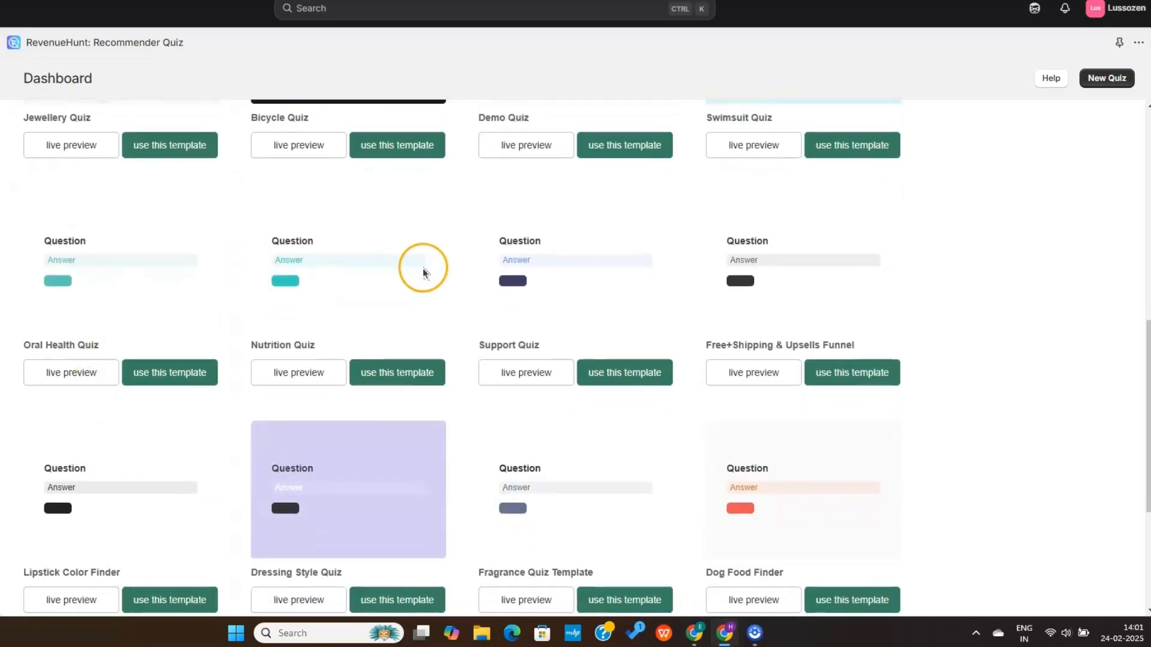
left_click(1106, 78)
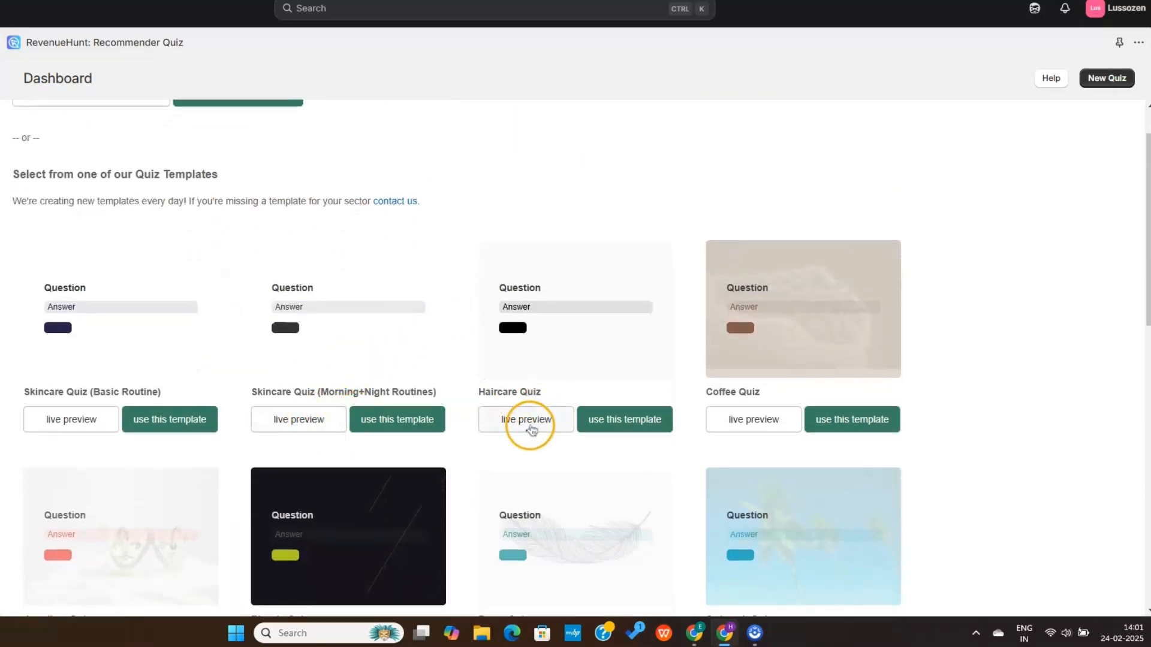
left_click(526, 419)
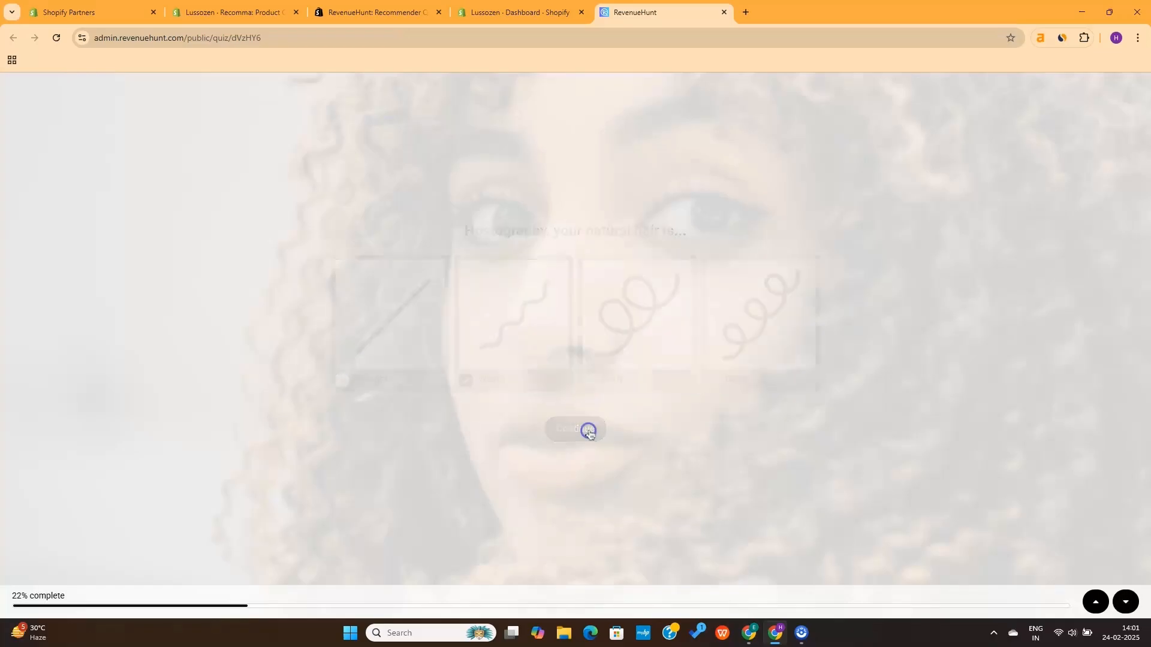
Step: View the quiz's product-linking settings, then browse the questions in the Quiz Builder
left_click(520, 13)
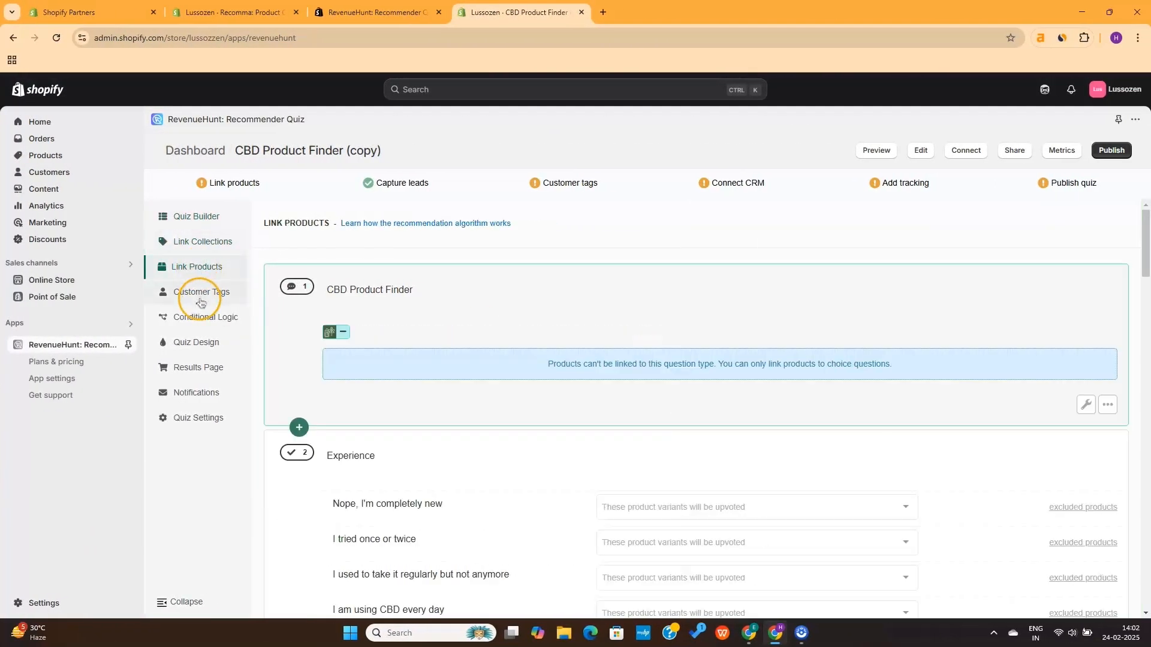
left_click(196, 217)
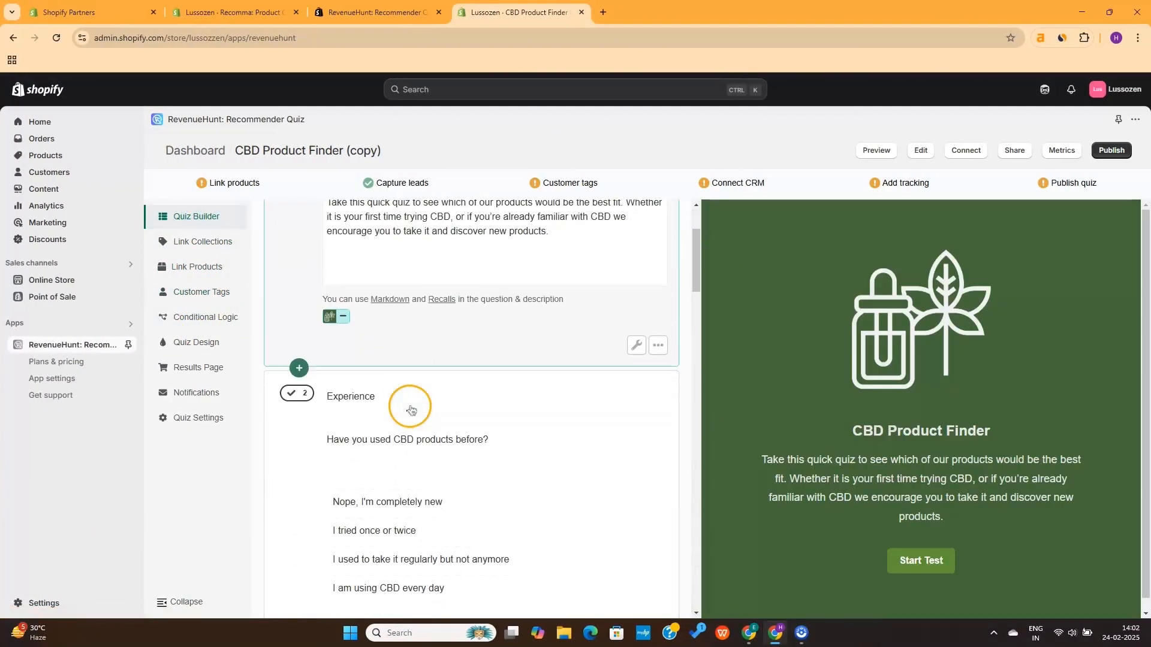
scroll("down", 3)
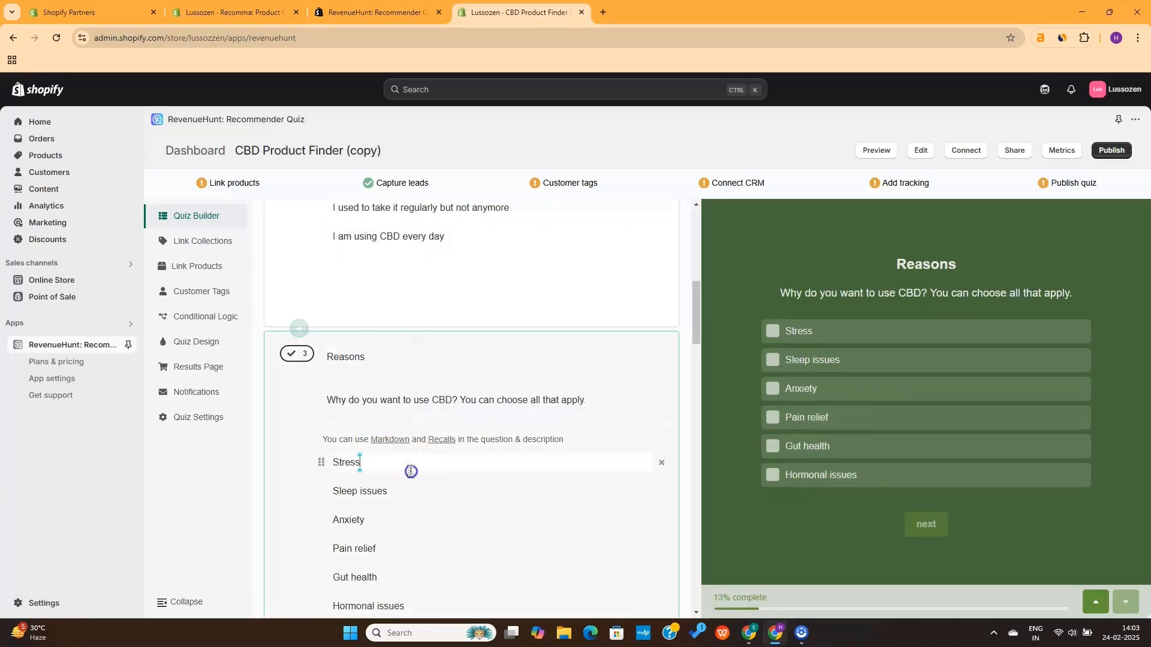
scroll("up", 3)
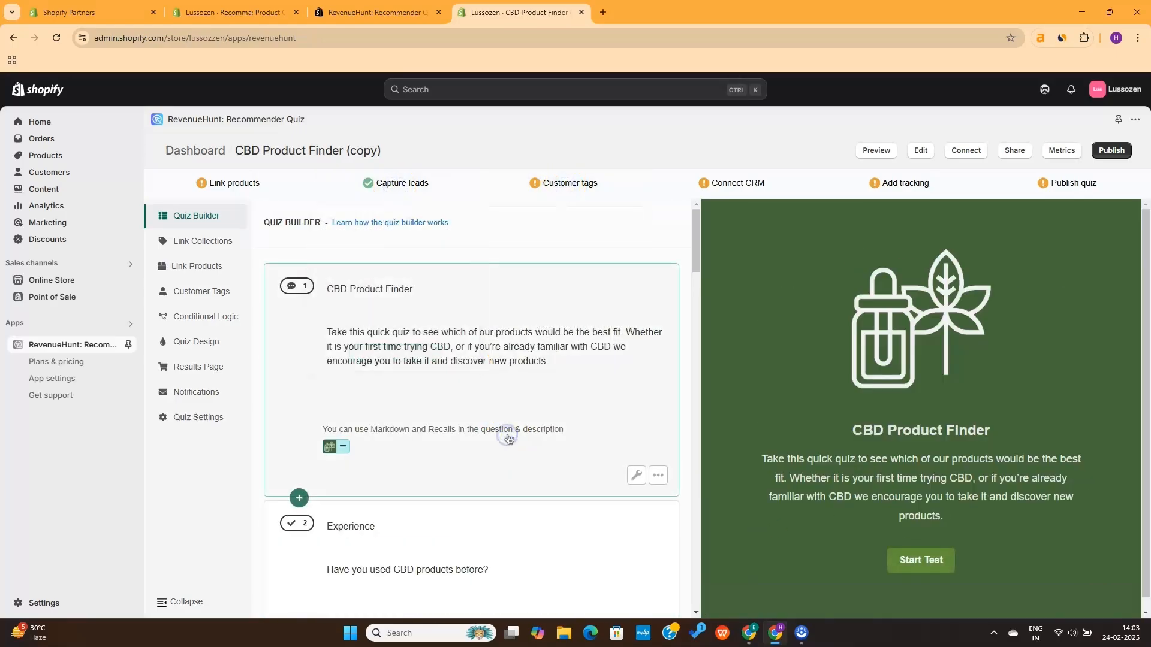
Step: Show the Link Collections settings and scroll down to the Age question's answers
left_click(202, 241)
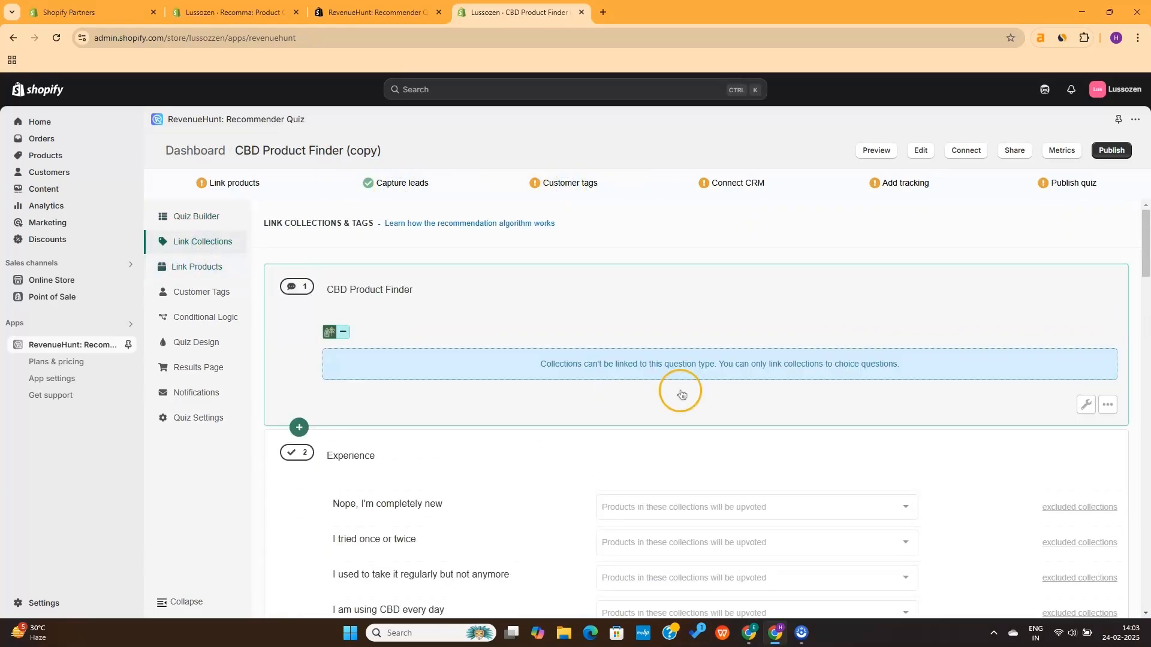
scroll("down", 3)
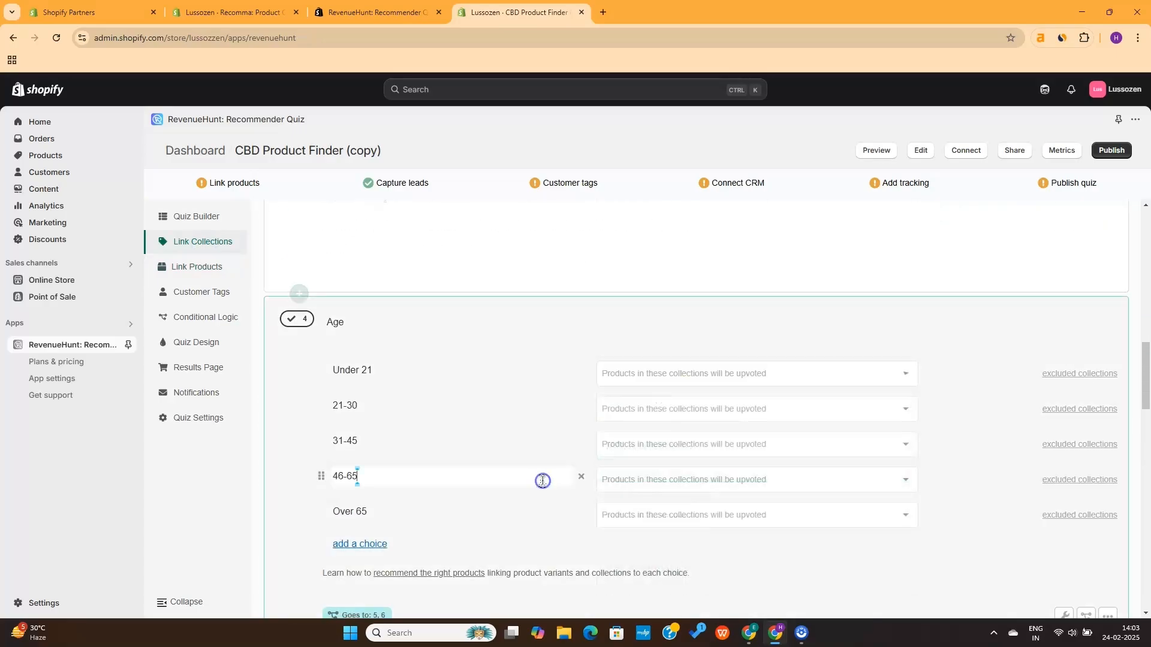
left_click(206, 318)
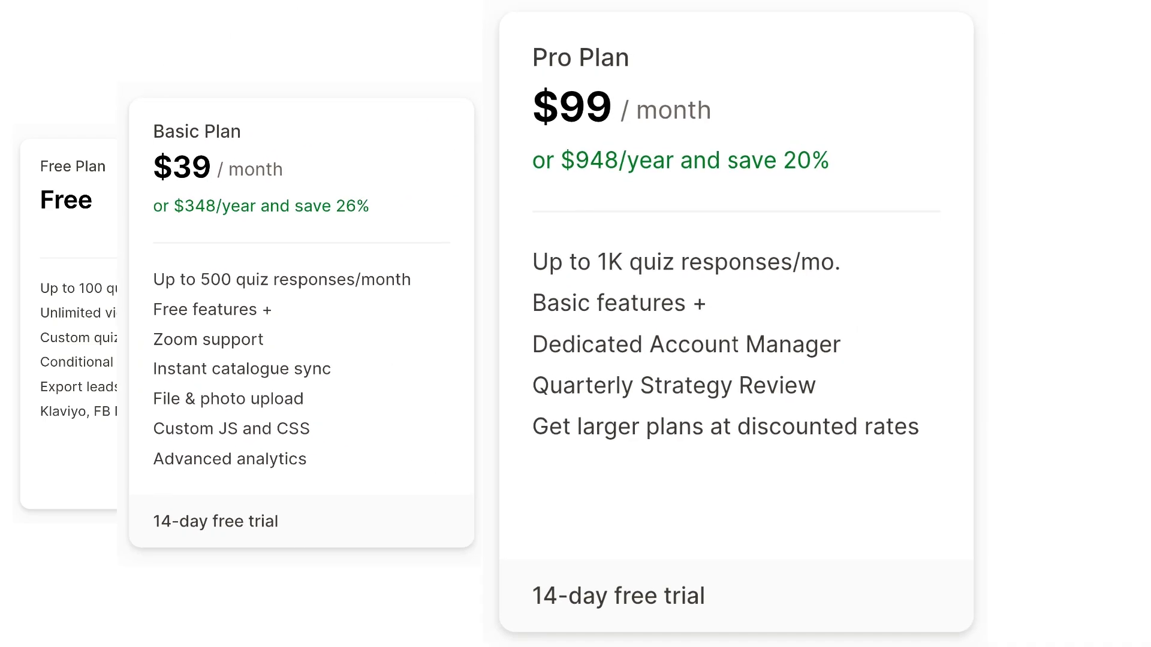
left_click(683, 344)
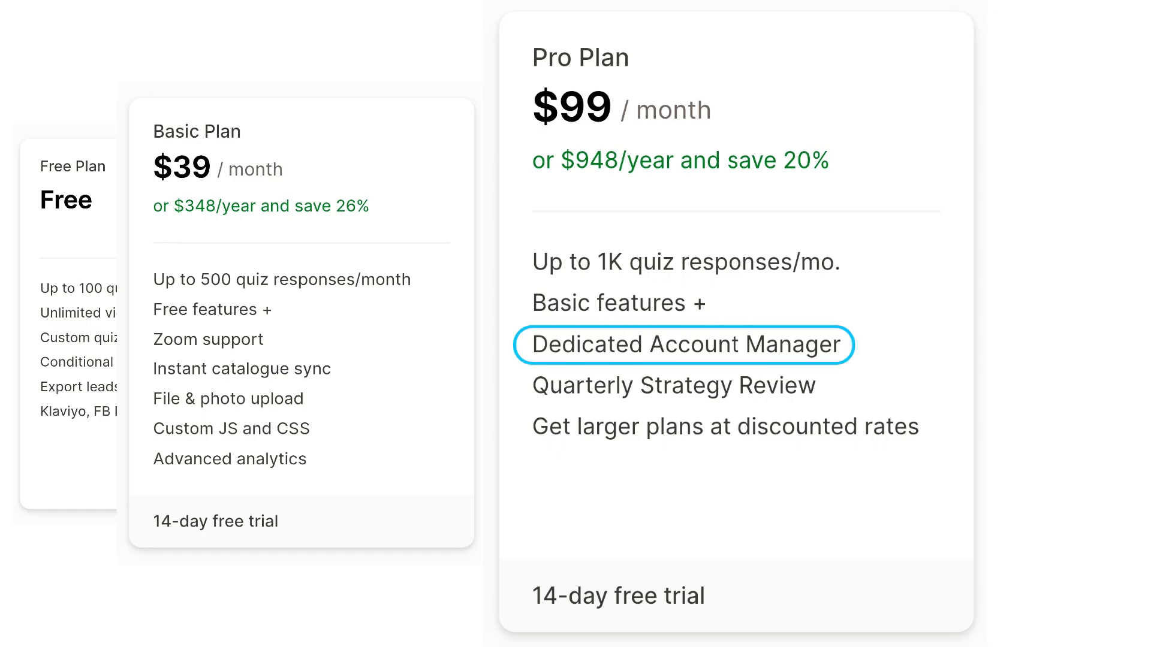